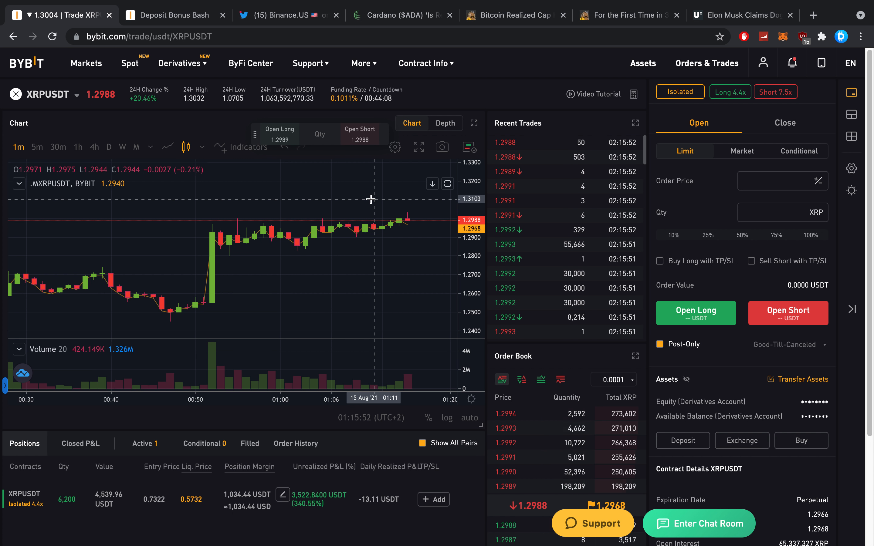
mouse_move(325, 147)
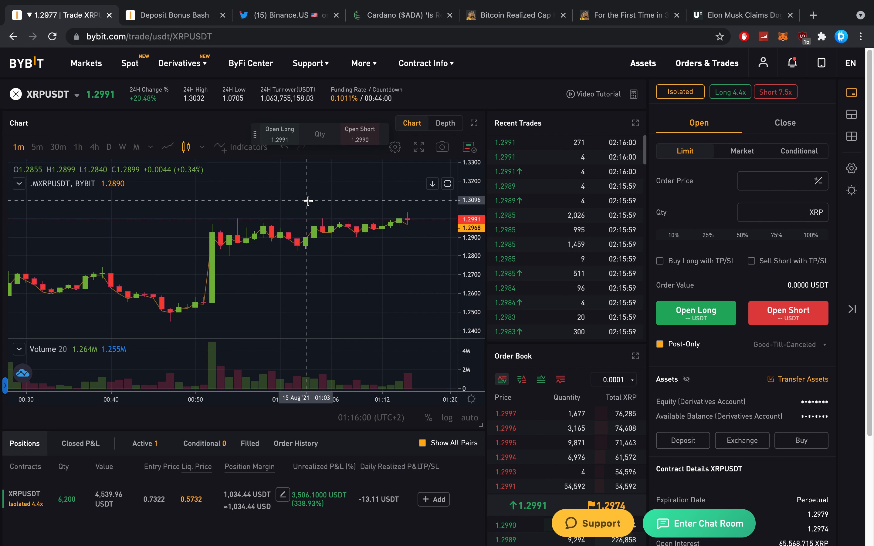
mouse_move(293, 219)
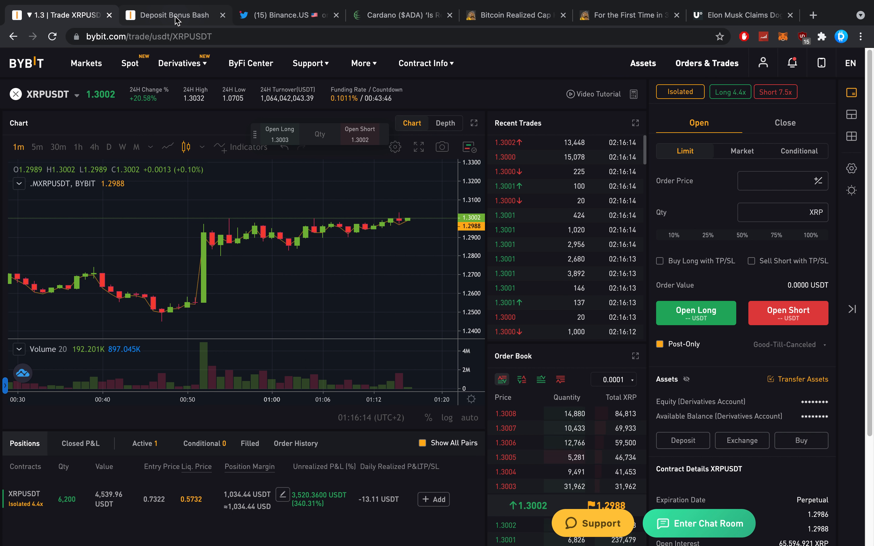
mouse_move(176, 20)
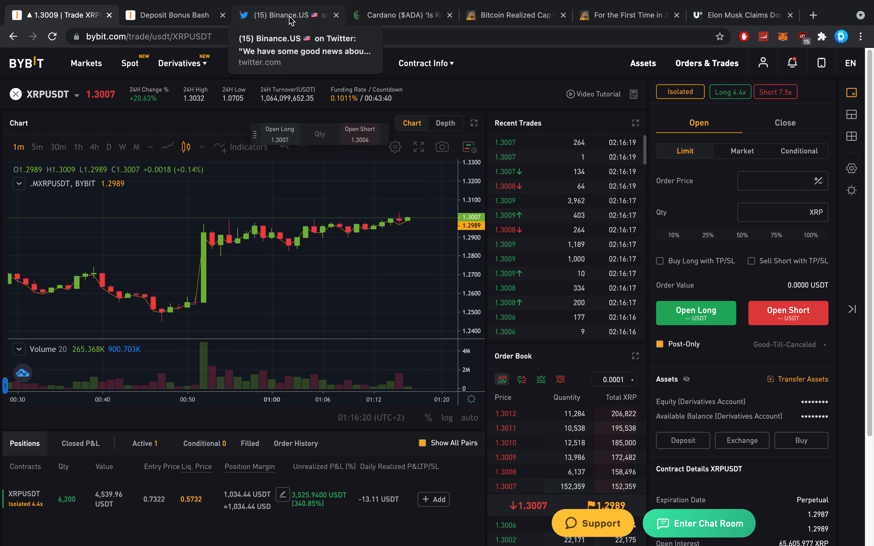
Switch Bybit to the BTCUSD inverse perpetual market from the Derivatives list.
click(174, 15)
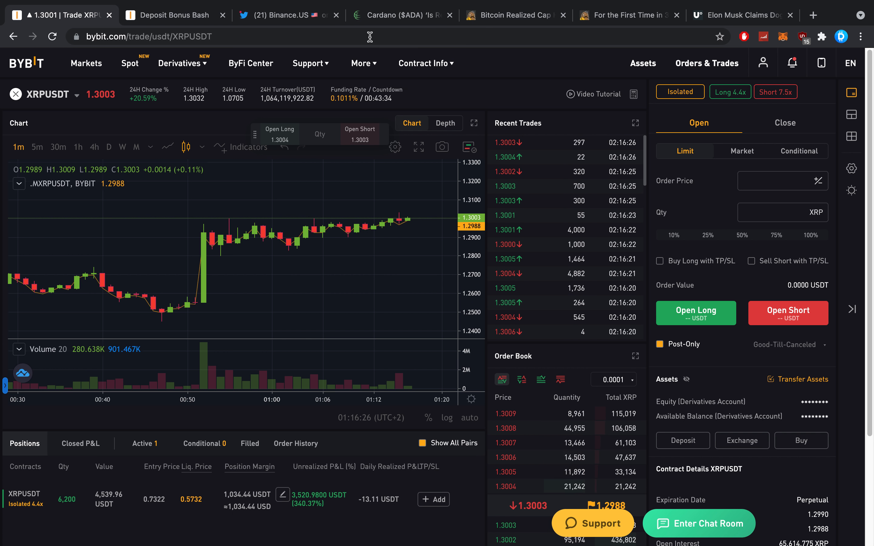
click(178, 63)
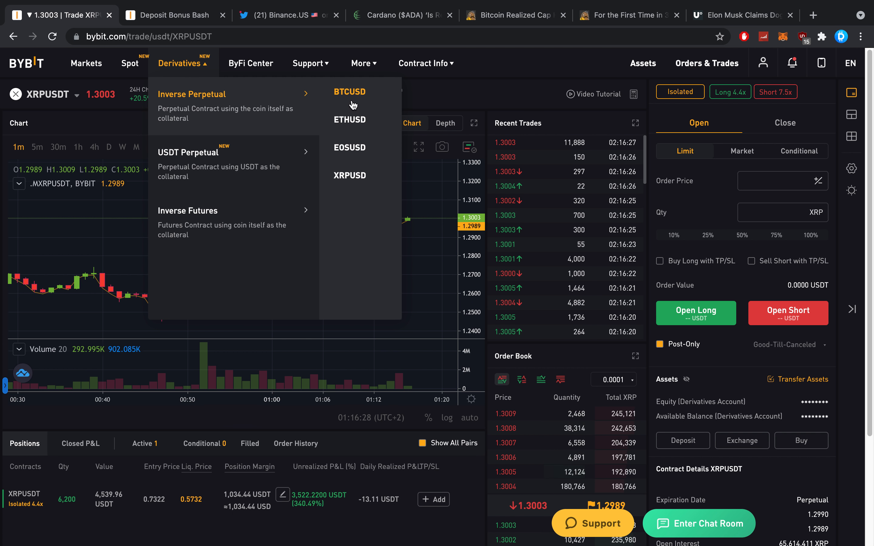
click(349, 91)
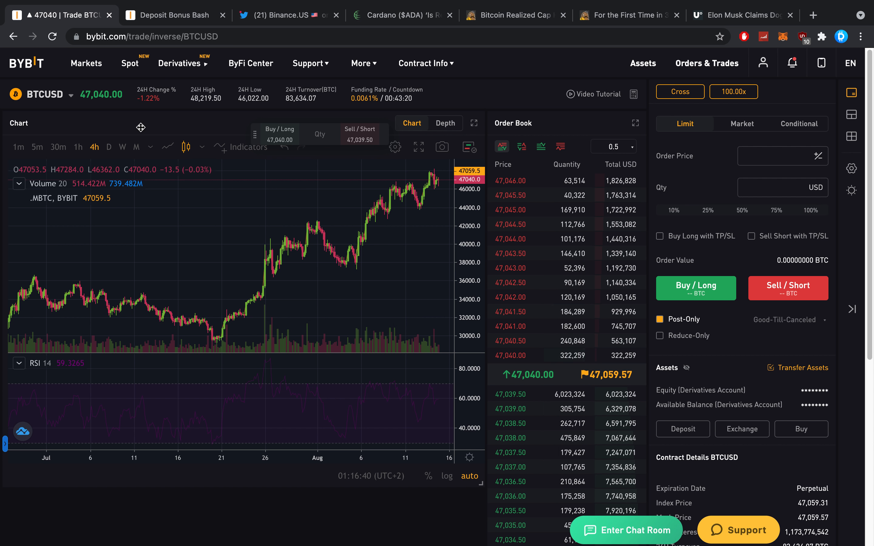
Switch to the XRPUSD inverse perpetual market, then browse the USDT Perpetual list.
click(179, 63)
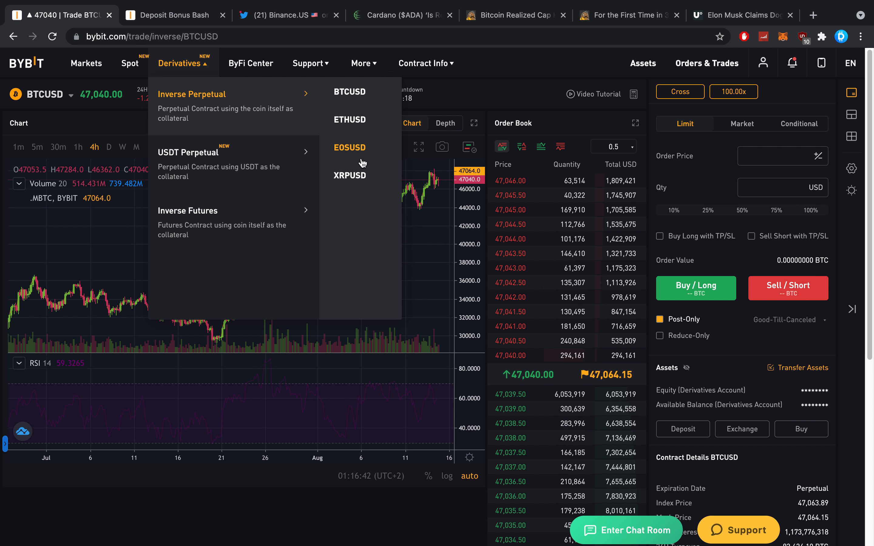
click(349, 175)
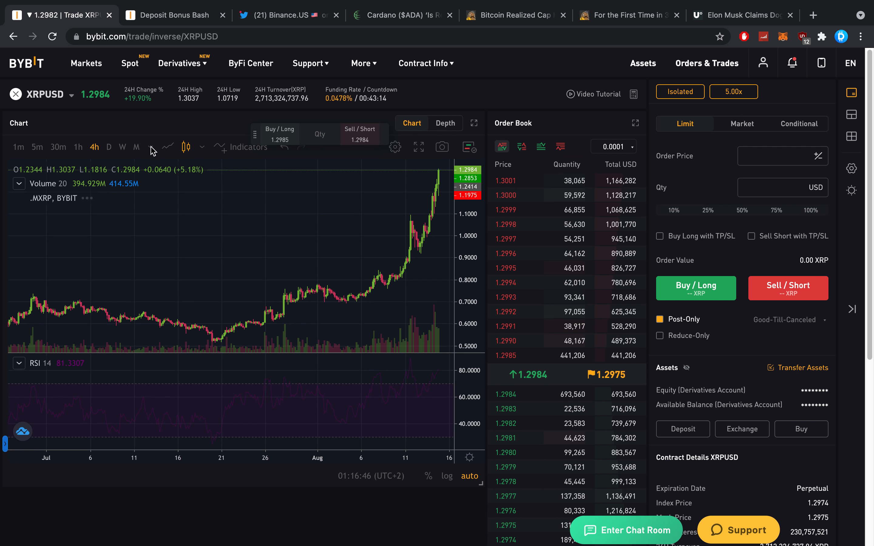
mouse_move(198, 191)
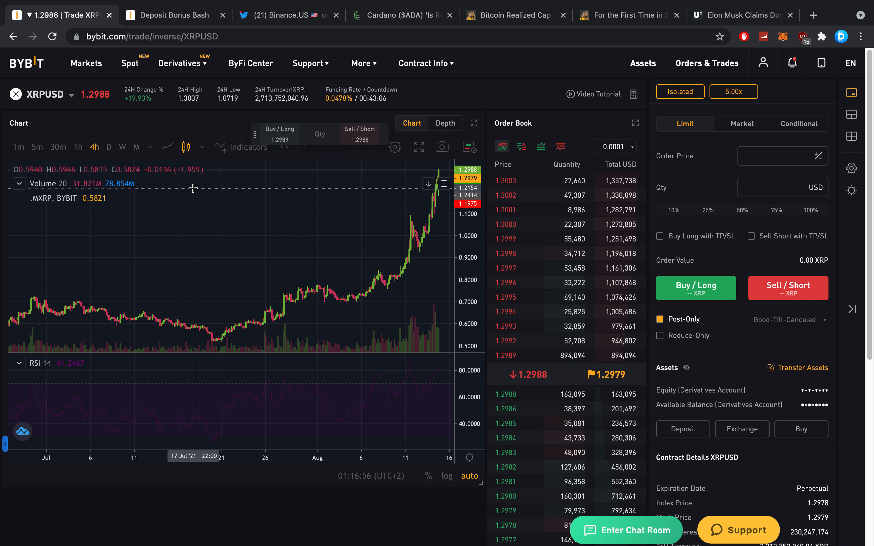
click(180, 63)
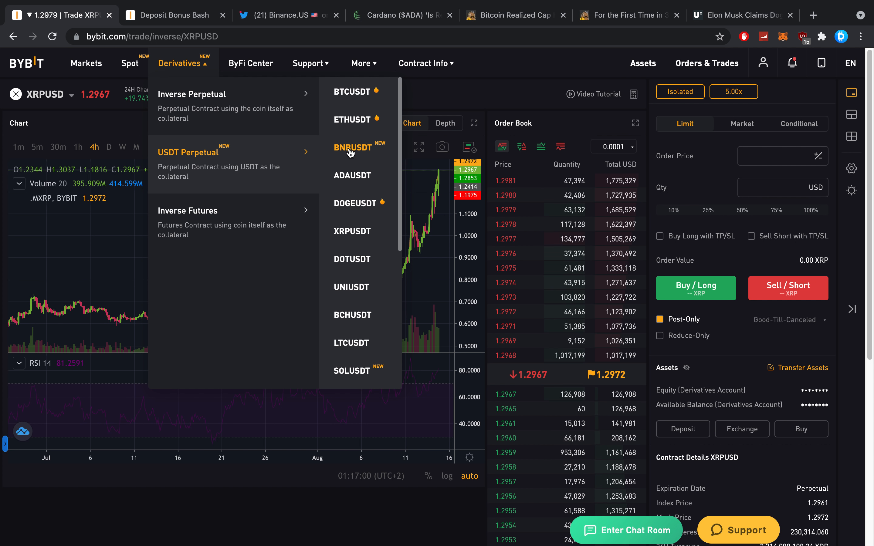
scroll(down, 3)
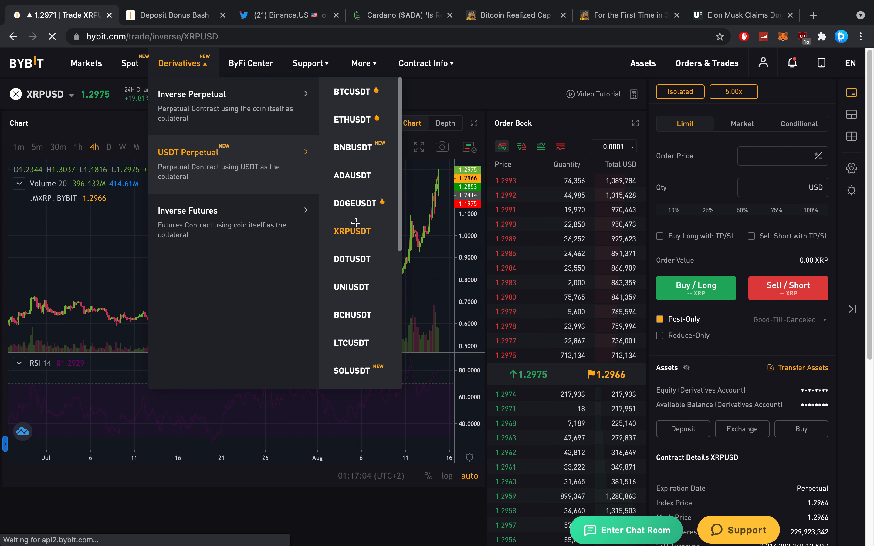
Return to the XRPUSDT USDT perpetual market with the open long position.
click(352, 231)
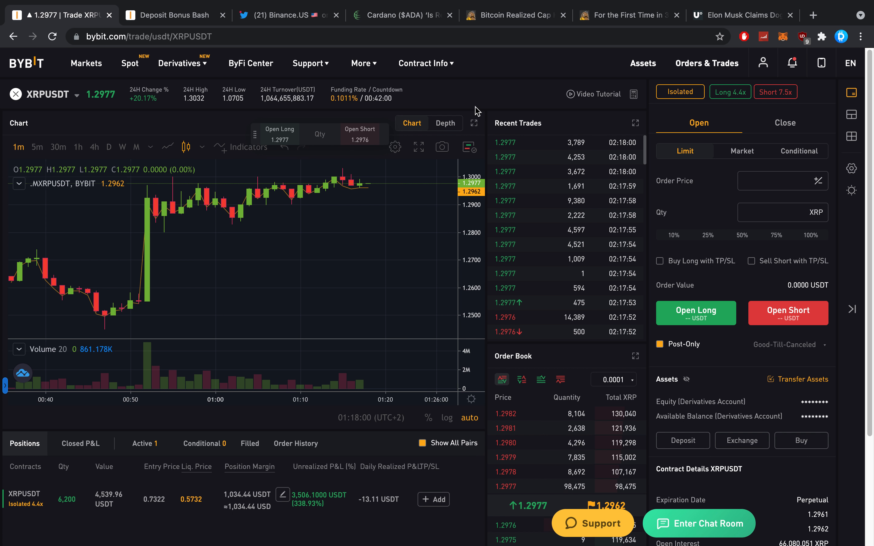
click(515, 14)
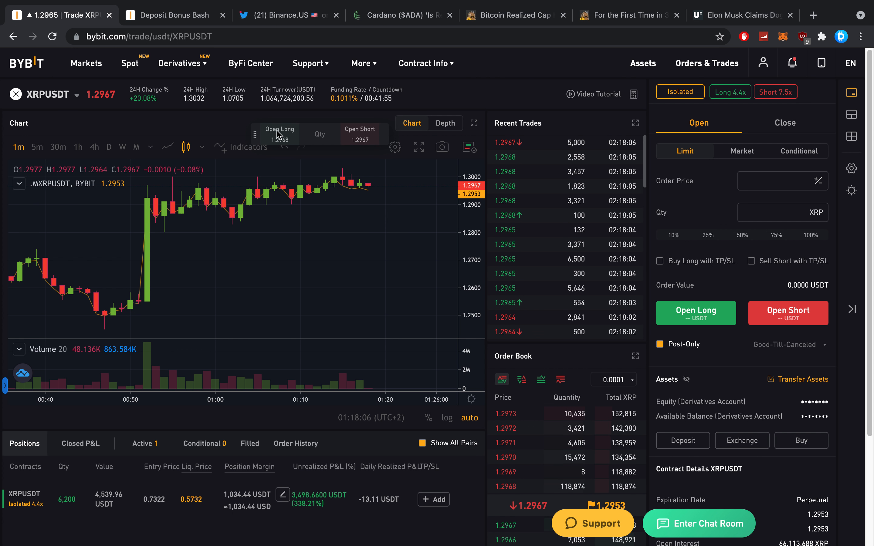
mouse_move(282, 204)
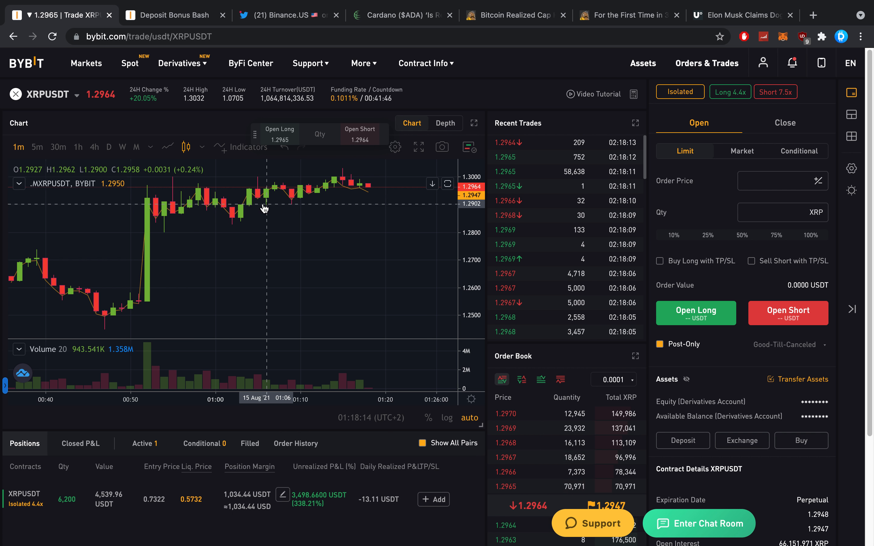
mouse_move(160, 116)
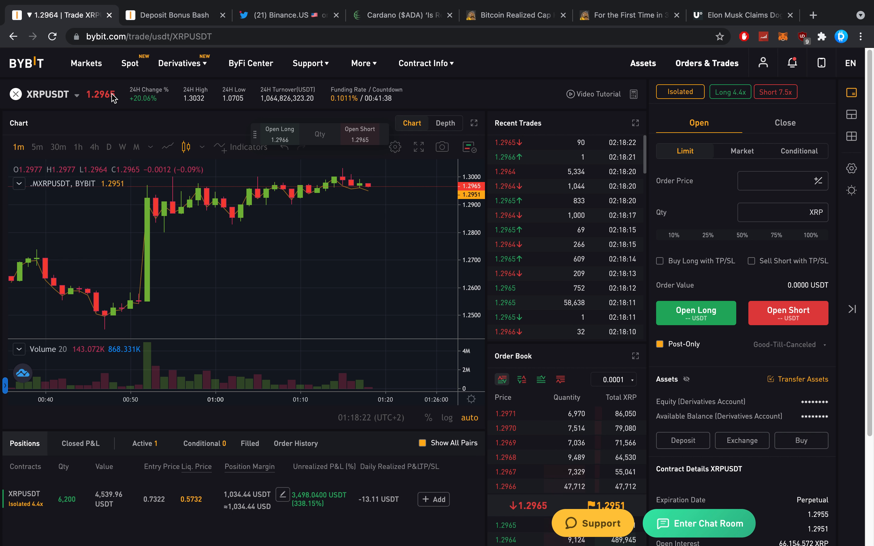
mouse_move(454, 100)
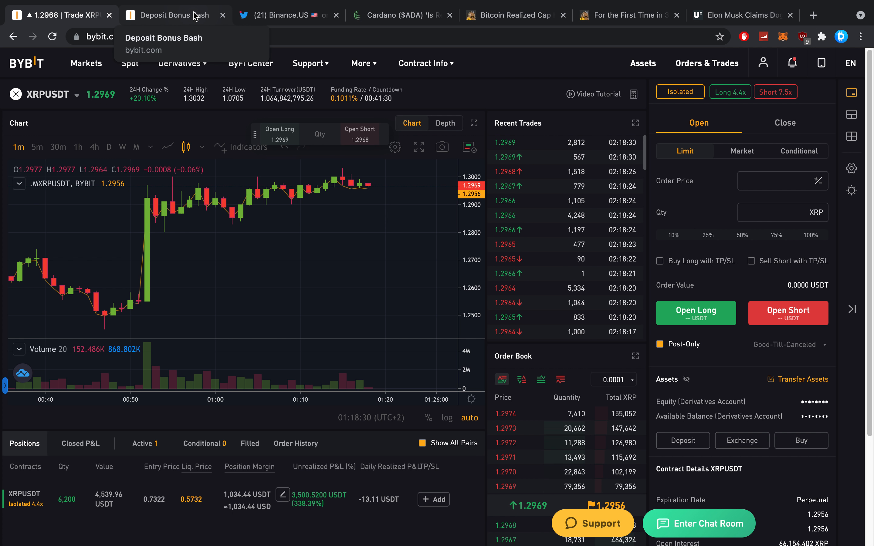
Glance at the Deposit Bonus Bash tab, check XRPUSDT, then return to the promotion page.
click(173, 15)
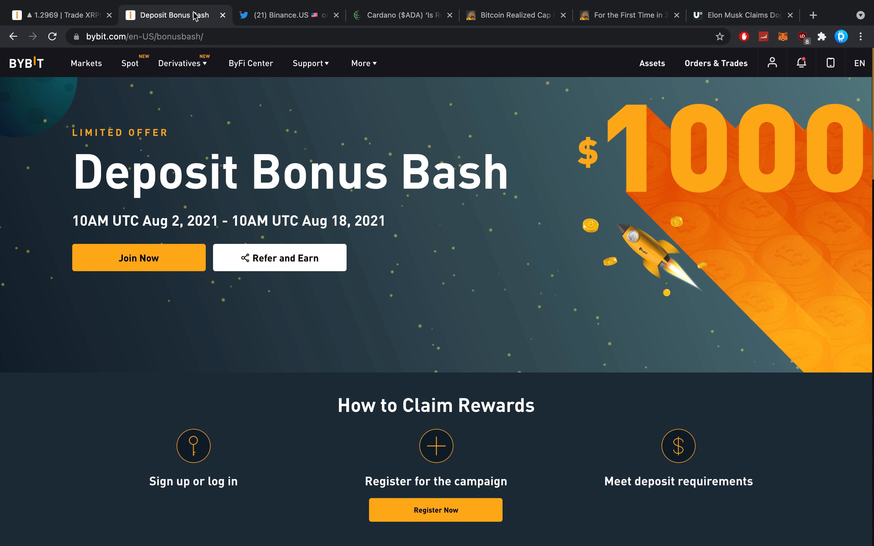
click(54, 15)
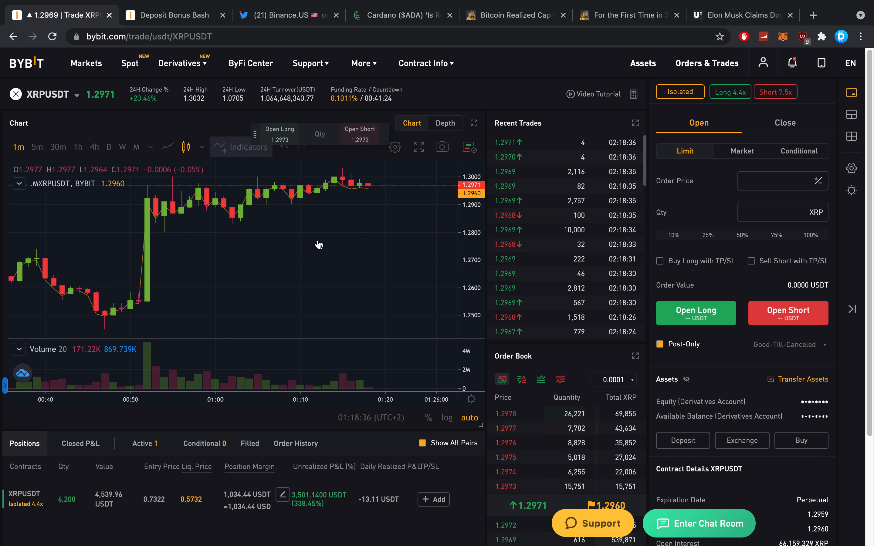
mouse_move(263, 217)
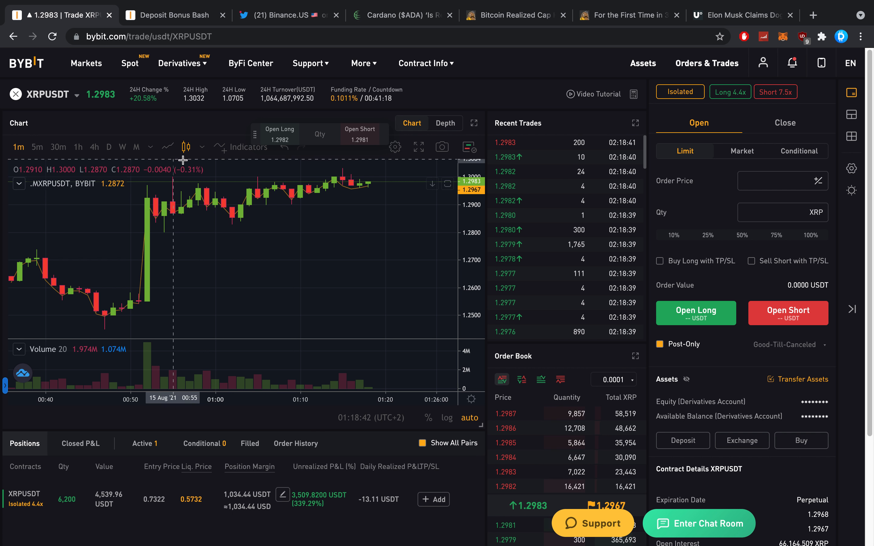
click(179, 63)
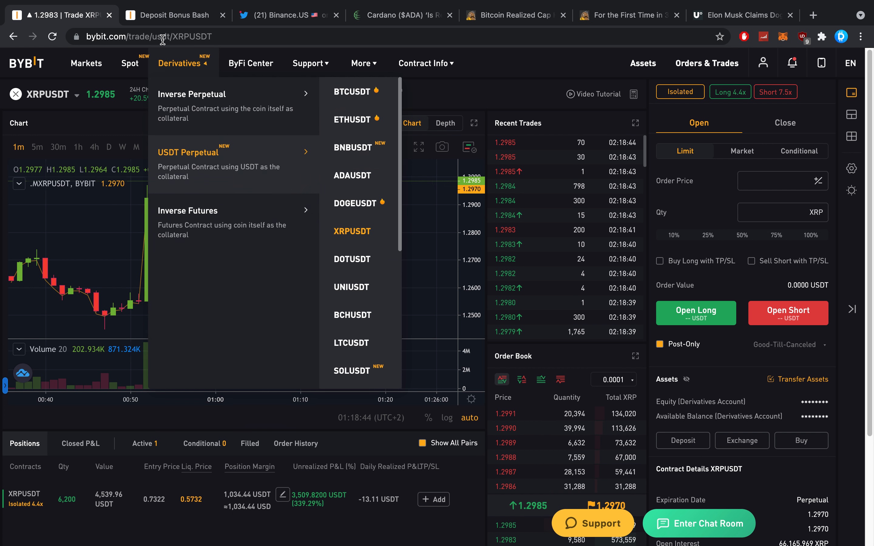
click(172, 14)
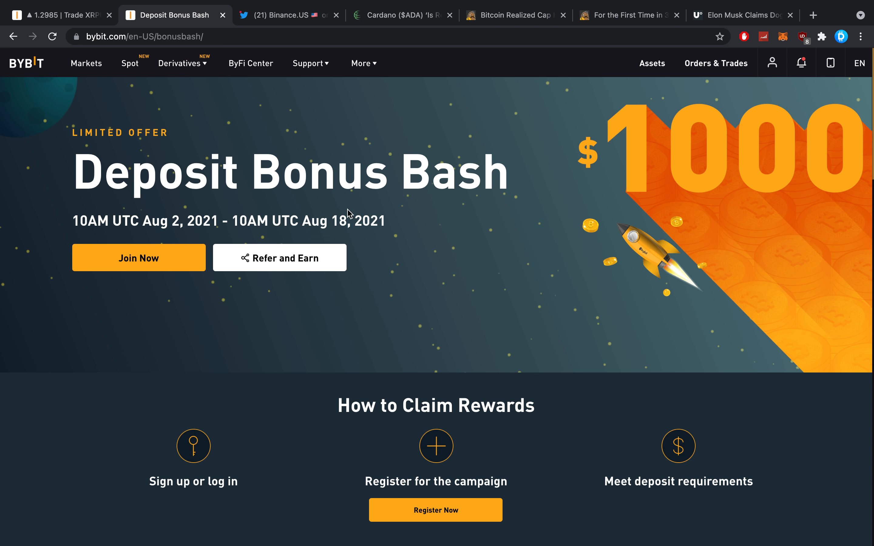
Scroll the Deposit Bonus Bash page down to its rewards table of deposit bonuses.
double_click(453, 176)
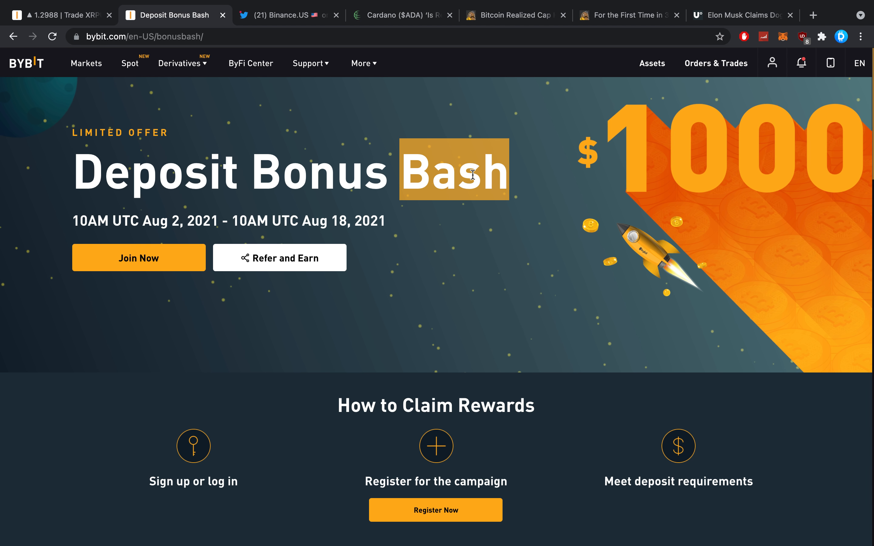
scroll(down, 3)
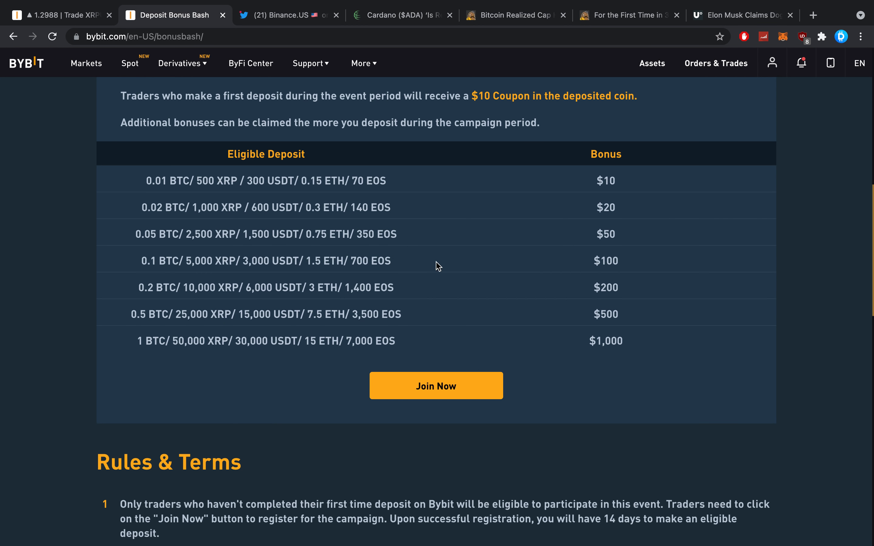
mouse_move(584, 267)
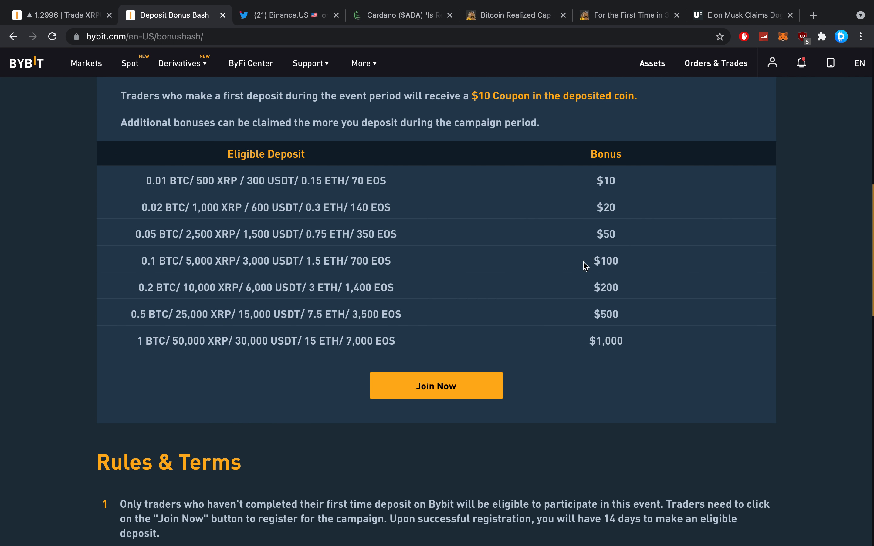
scroll(down, 3)
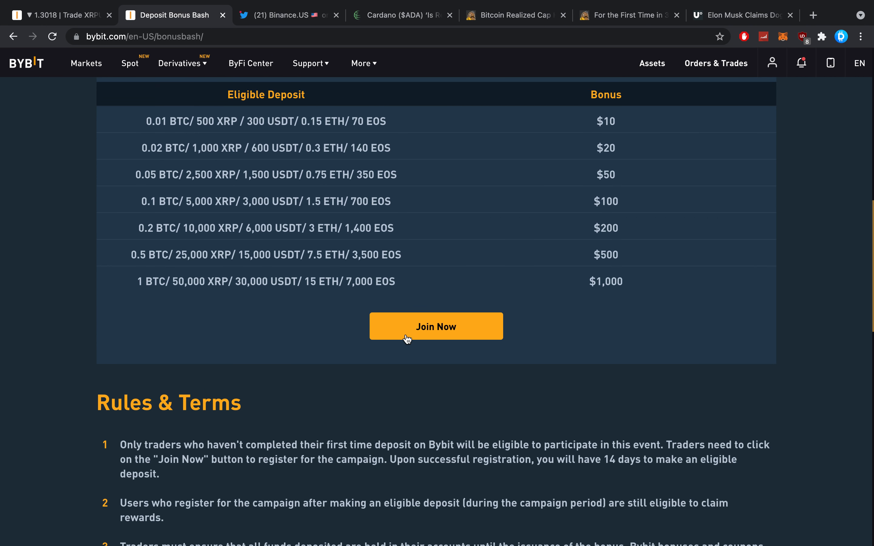
scroll(up, 3)
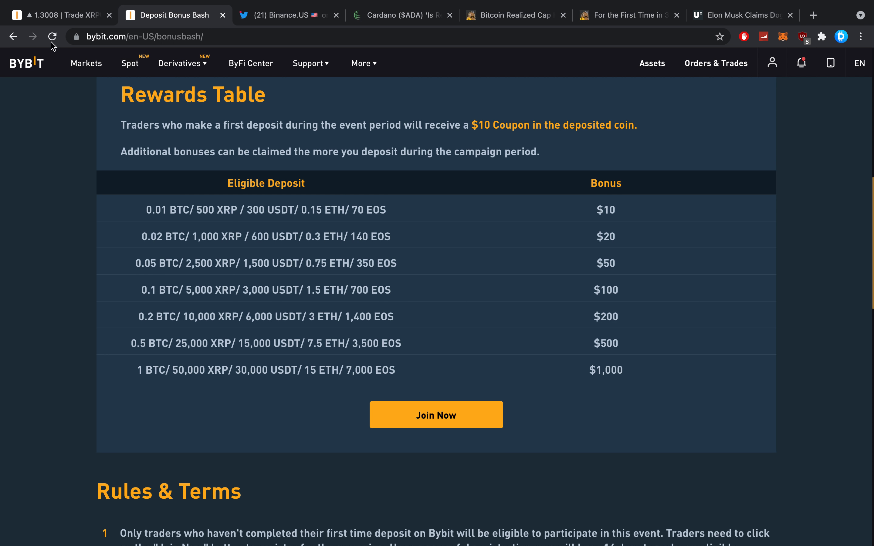
click(61, 15)
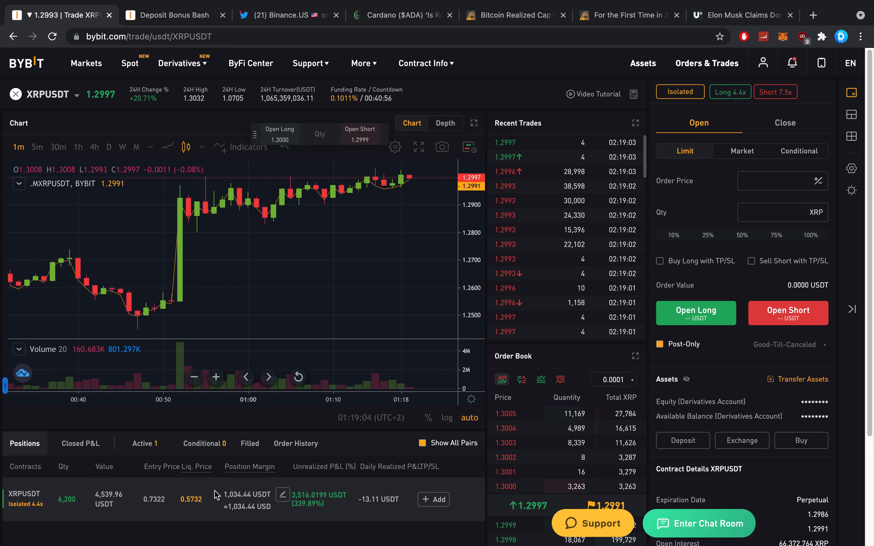
mouse_move(309, 503)
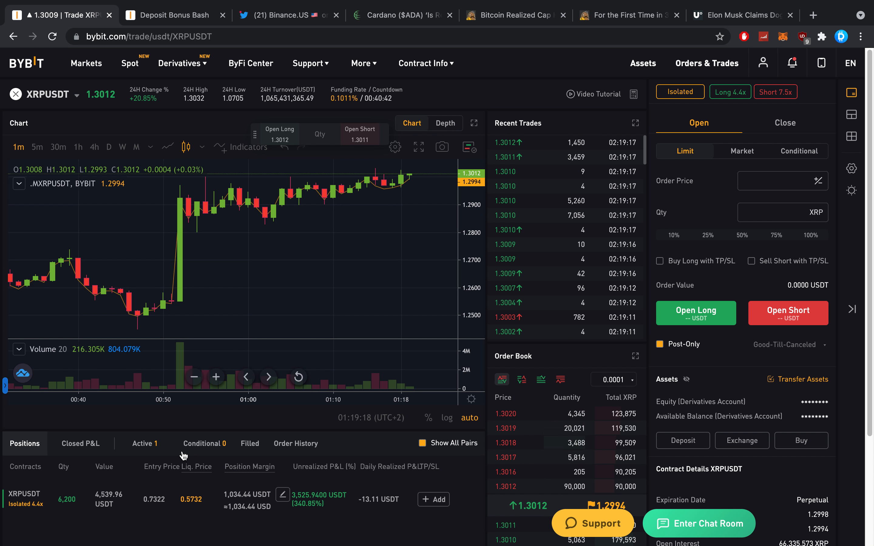
mouse_move(370, 267)
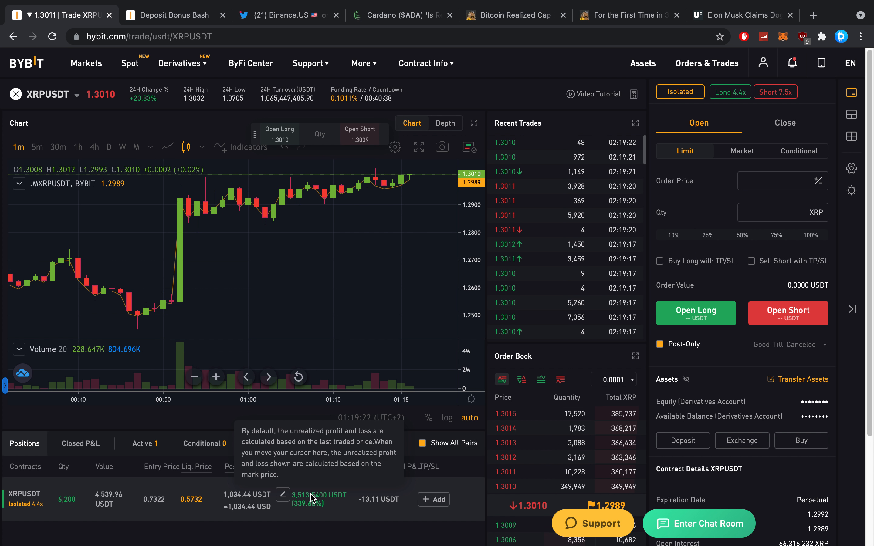
mouse_move(248, 323)
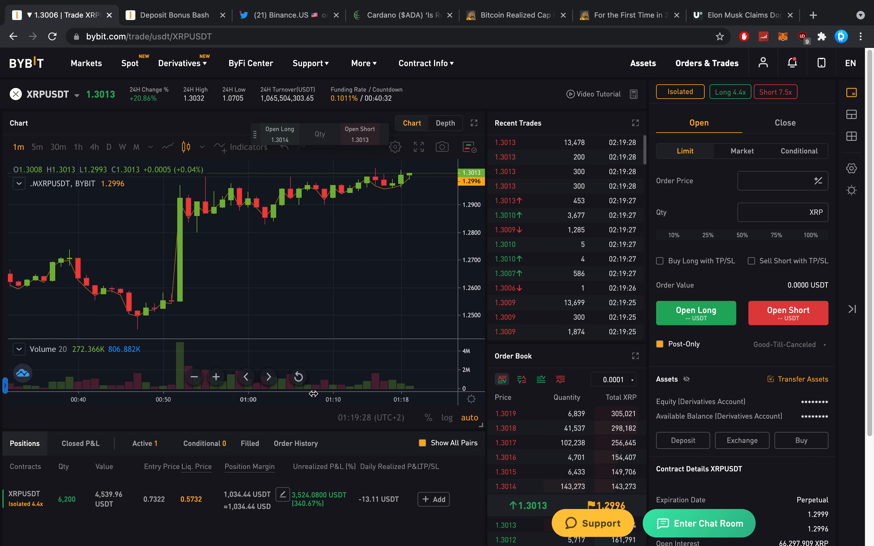
mouse_move(308, 317)
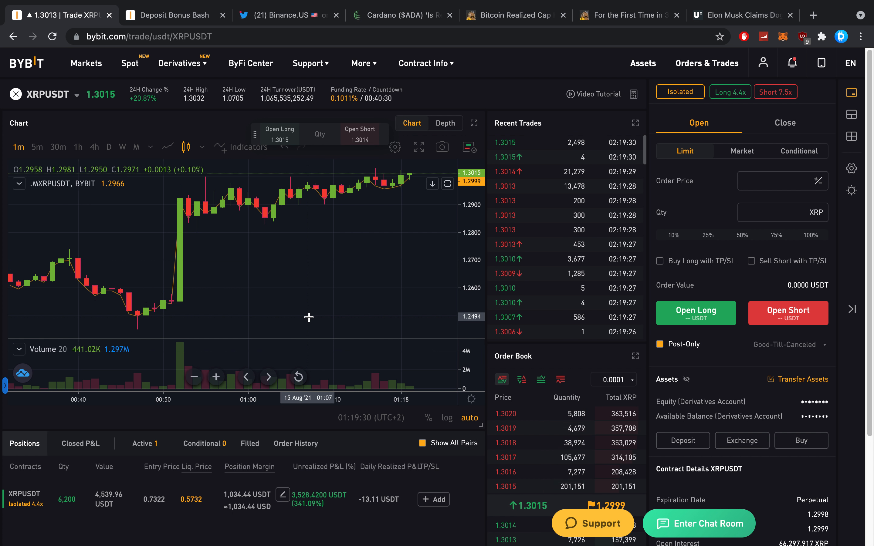
mouse_move(265, 424)
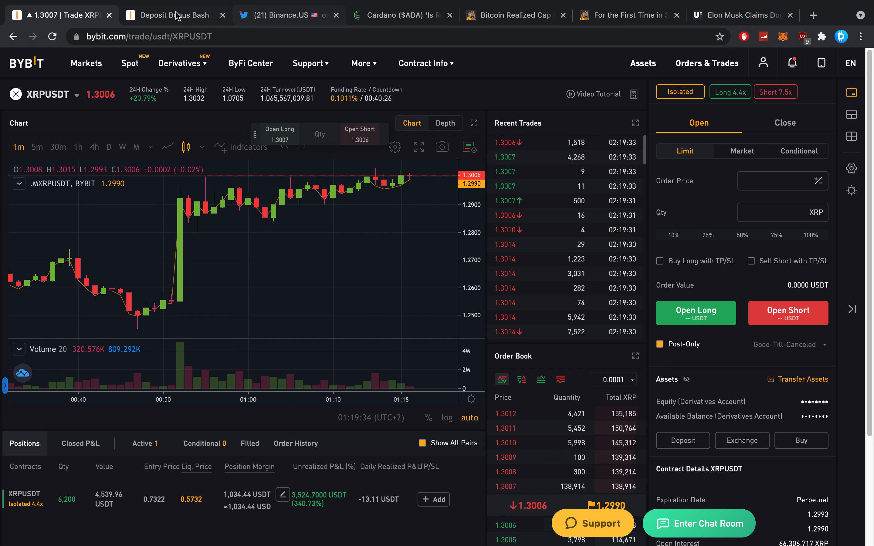
Bring up the Bitcoin realized cap article and dismiss the weekly email sign-up pop-up.
click(513, 15)
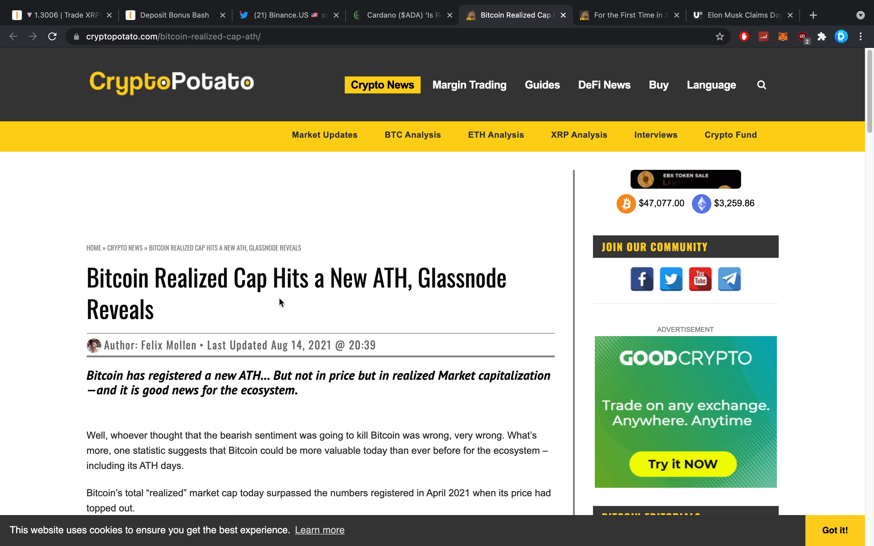
scroll(down, 3)
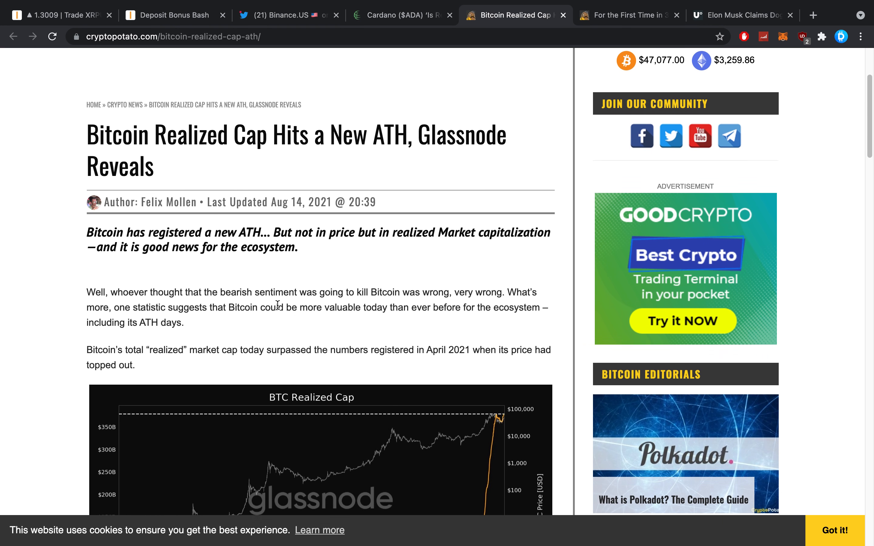
scroll(down, 3)
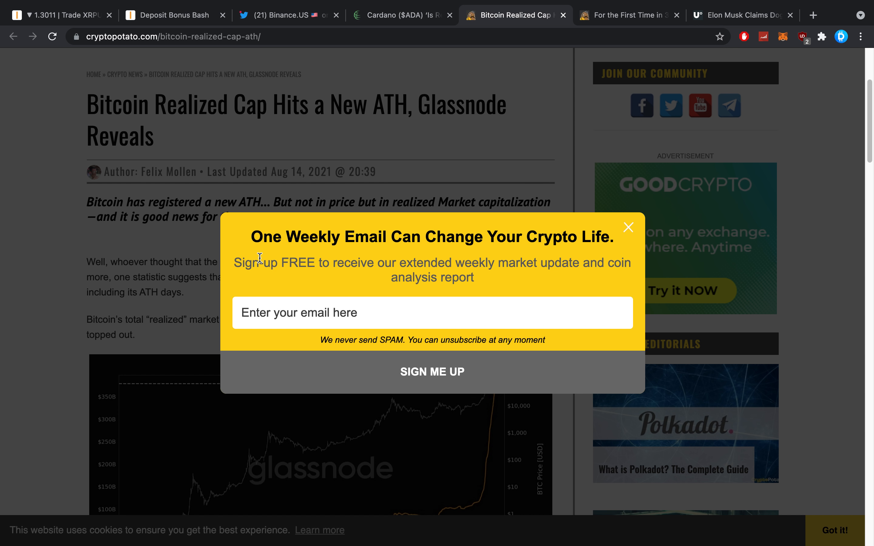
click(628, 227)
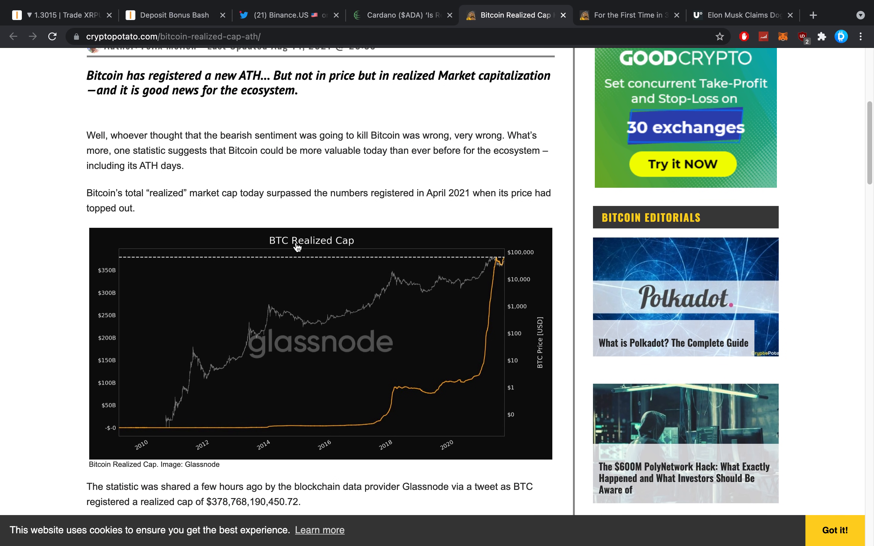
mouse_move(159, 154)
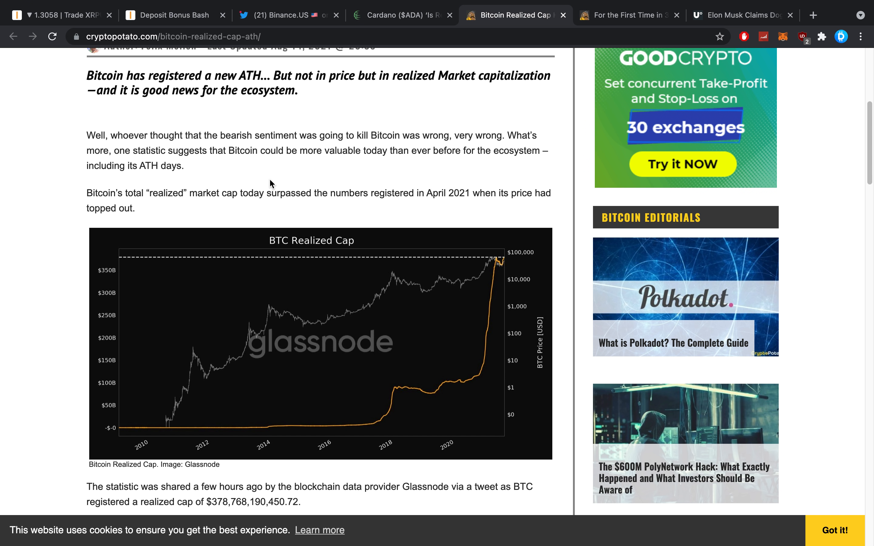
Read down through the article past the market cap chart to the Taproot upgrade section.
scroll(down, 3)
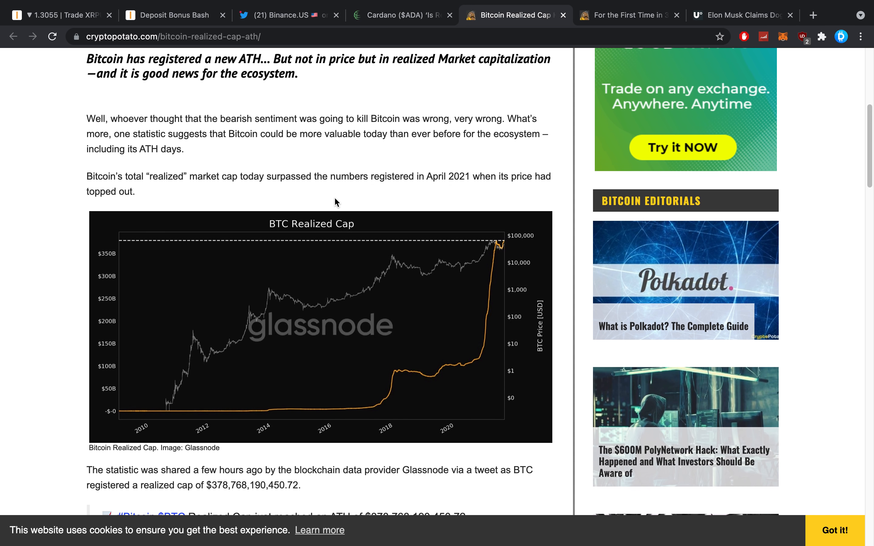
scroll(down, 3)
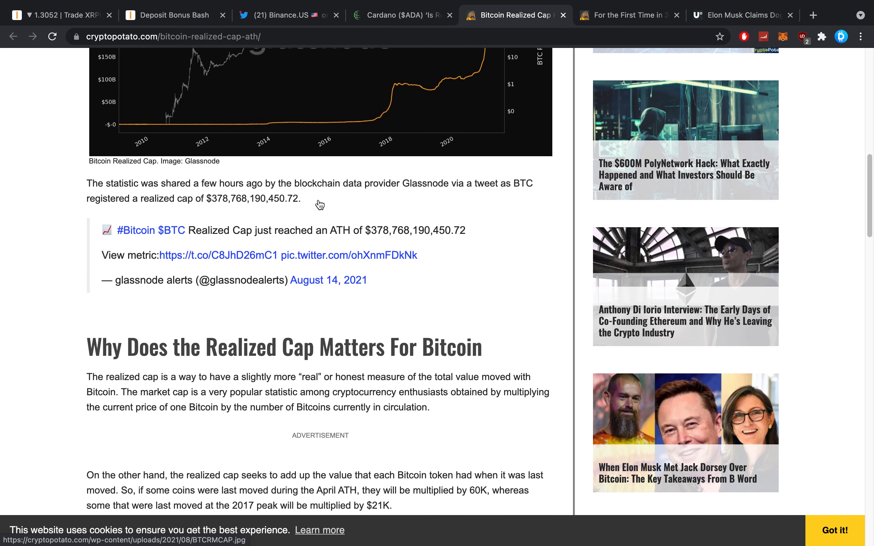
scroll(down, 3)
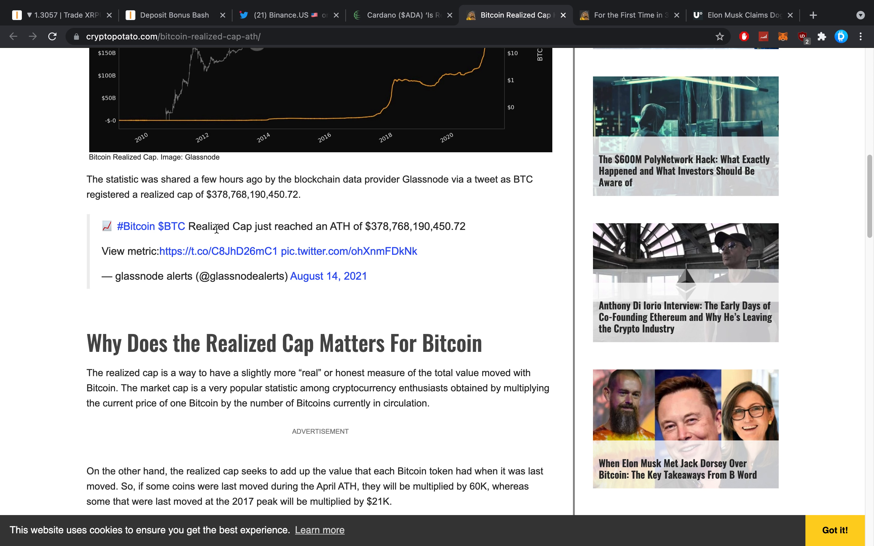
mouse_move(382, 231)
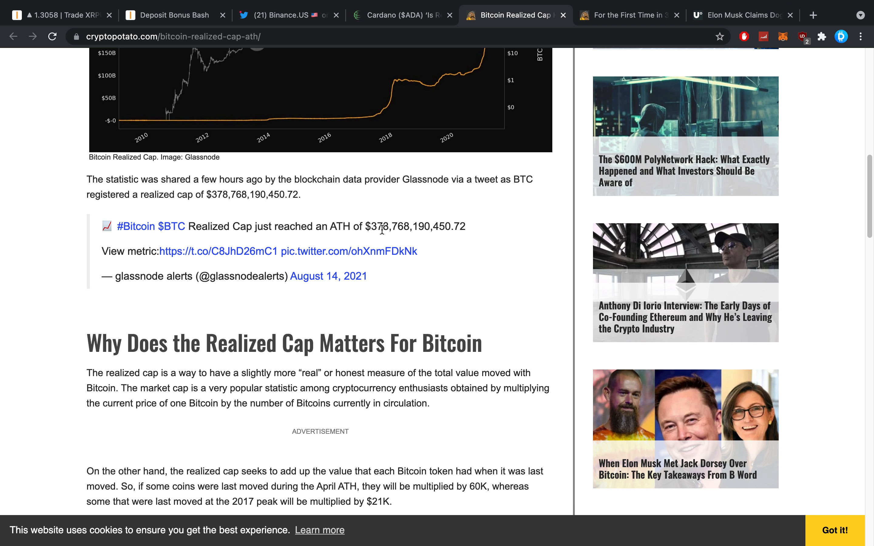
mouse_move(162, 252)
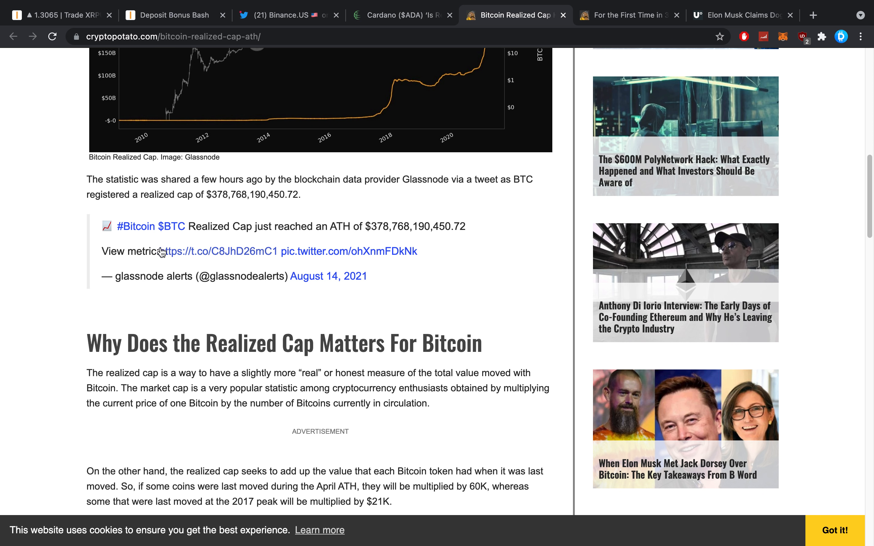
scroll(down, 3)
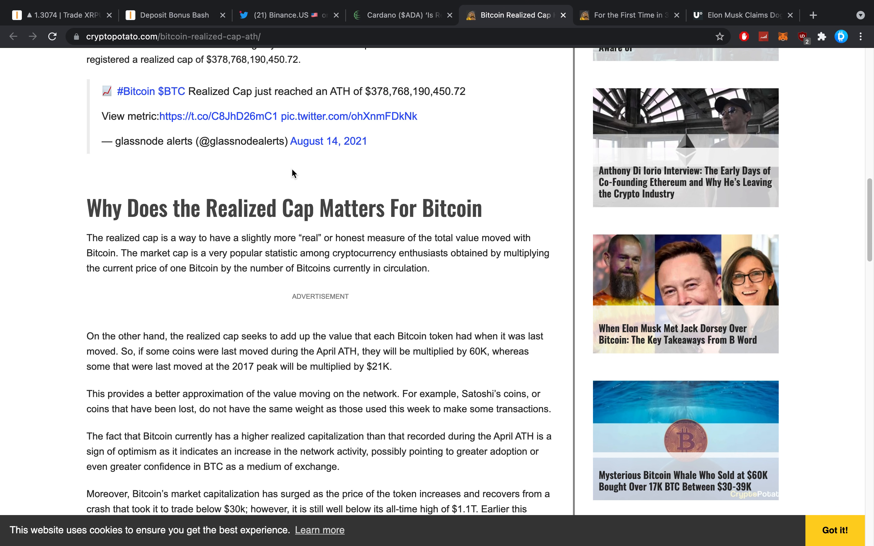
scroll(down, 3)
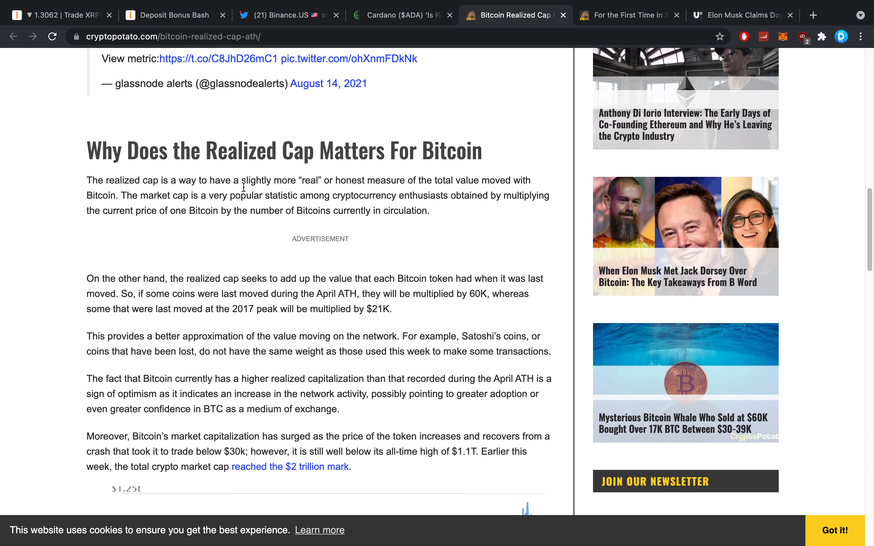
scroll(down, 3)
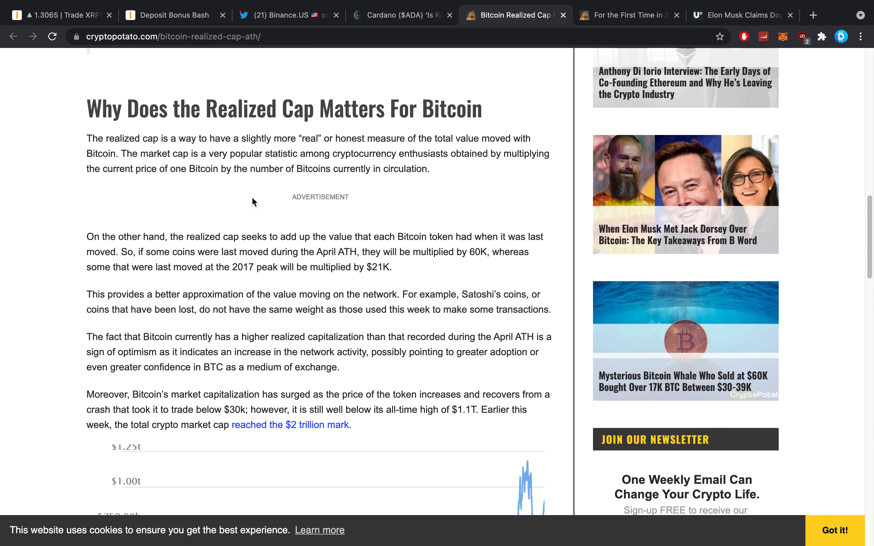
scroll(down, 3)
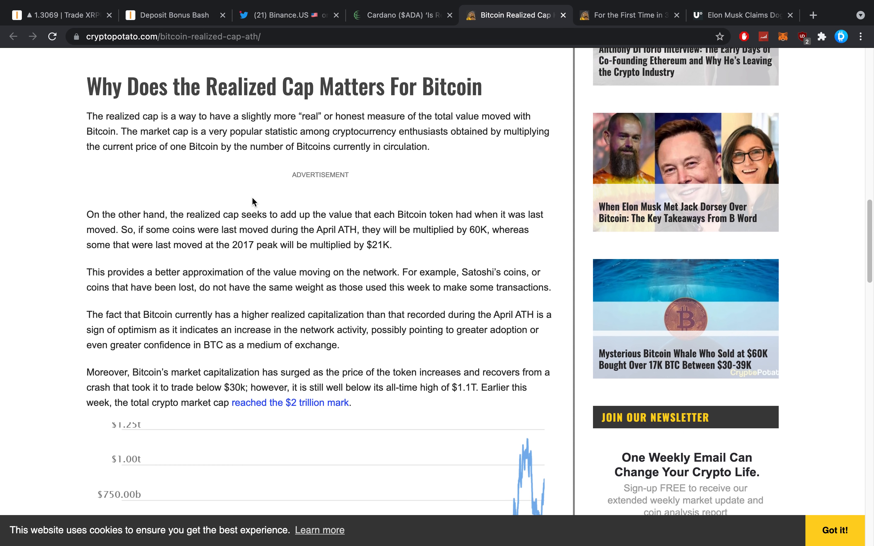
scroll(down, 3)
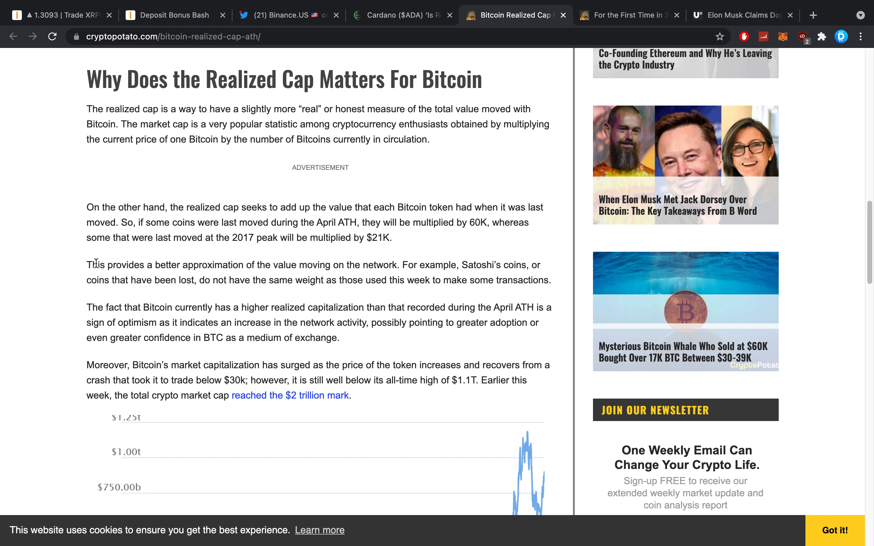
scroll(down, 3)
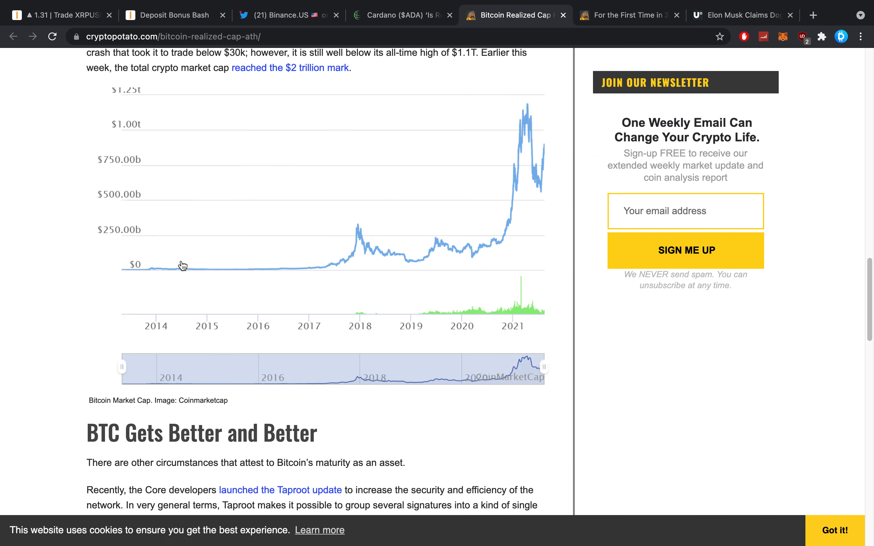
scroll(down, 3)
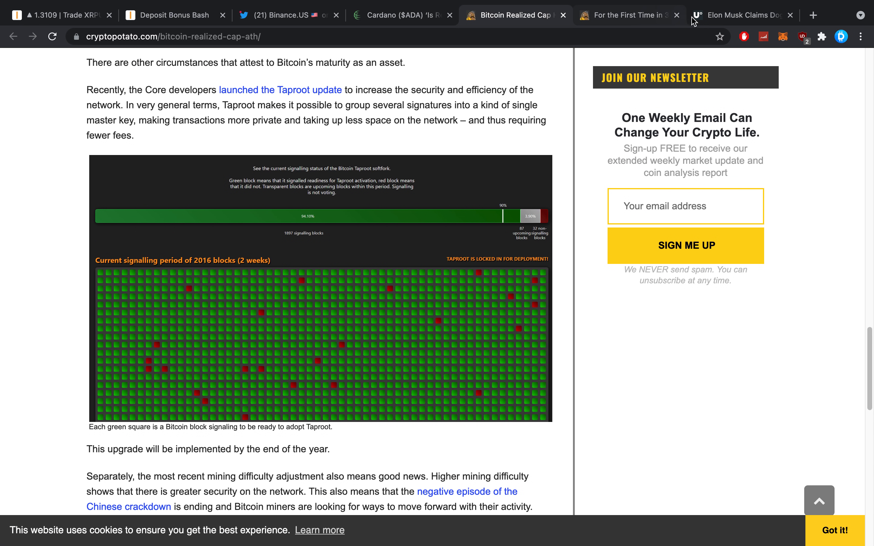
mouse_move(600, 18)
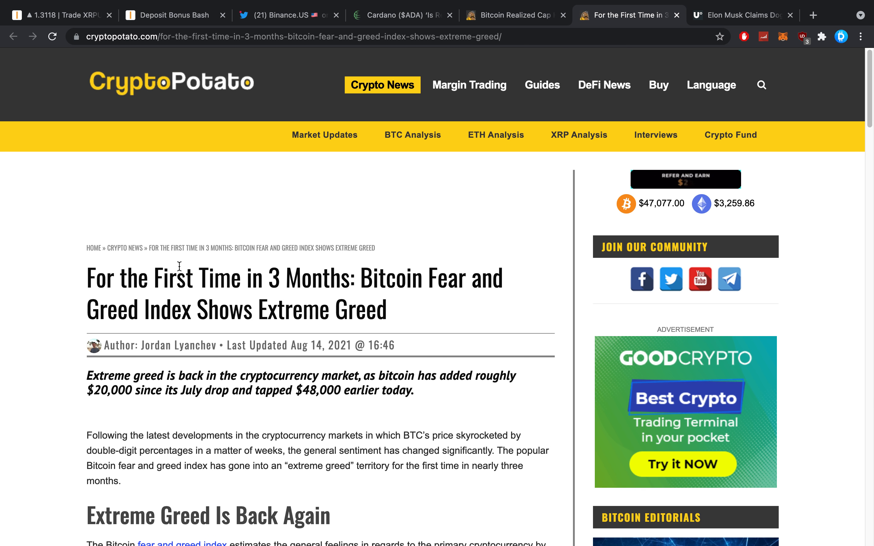
Scroll through the Fear and Greed Index article's charts to the Santiment exchange-supply chart.
scroll(down, 3)
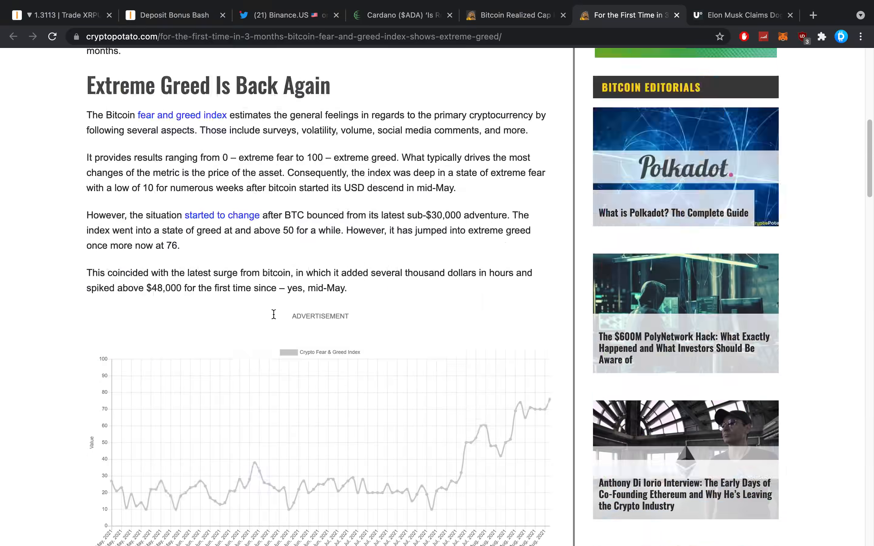
scroll(down, 3)
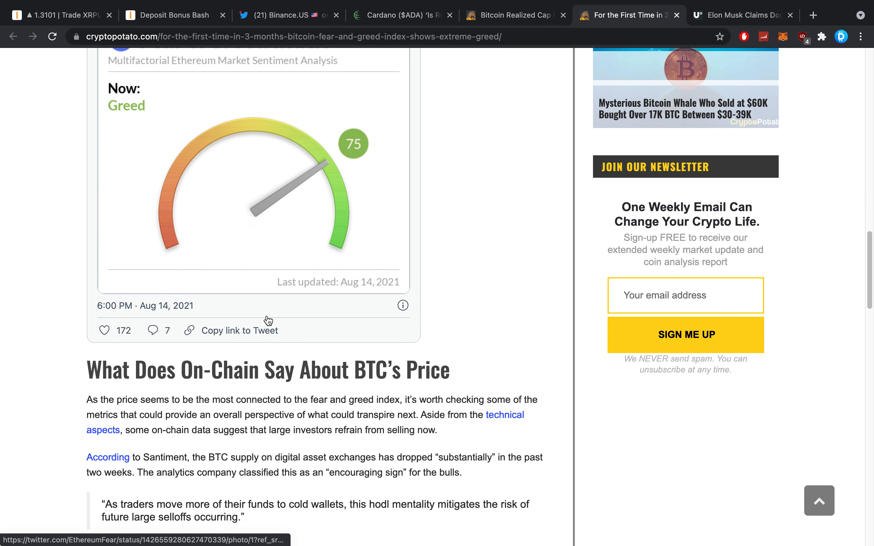
scroll(down, 3)
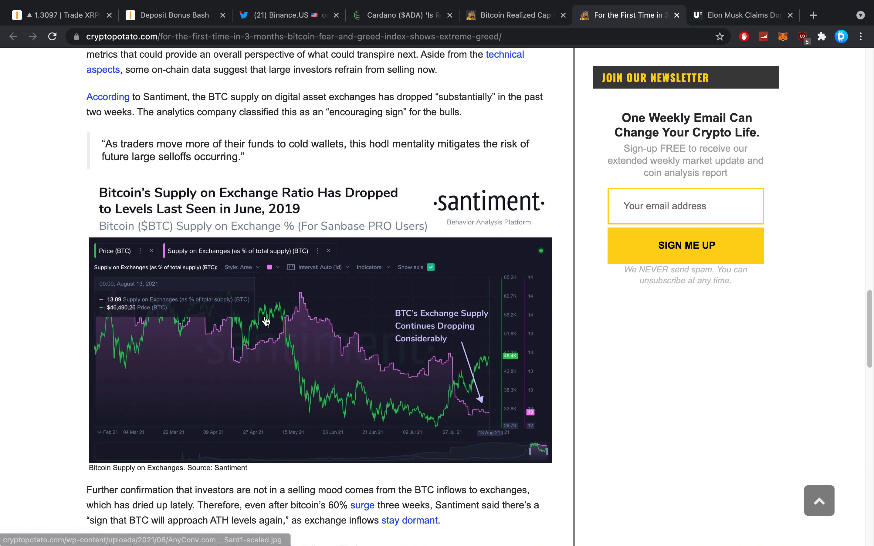
mouse_move(272, 88)
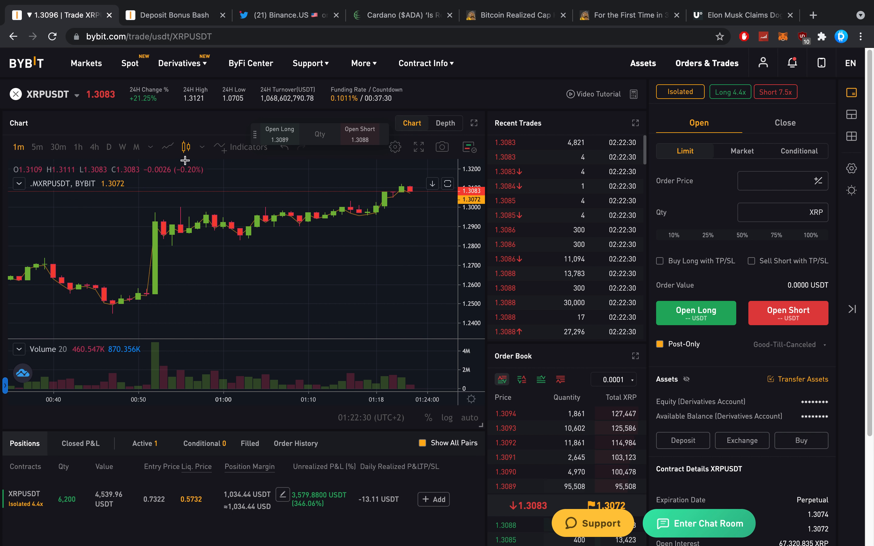
mouse_move(139, 116)
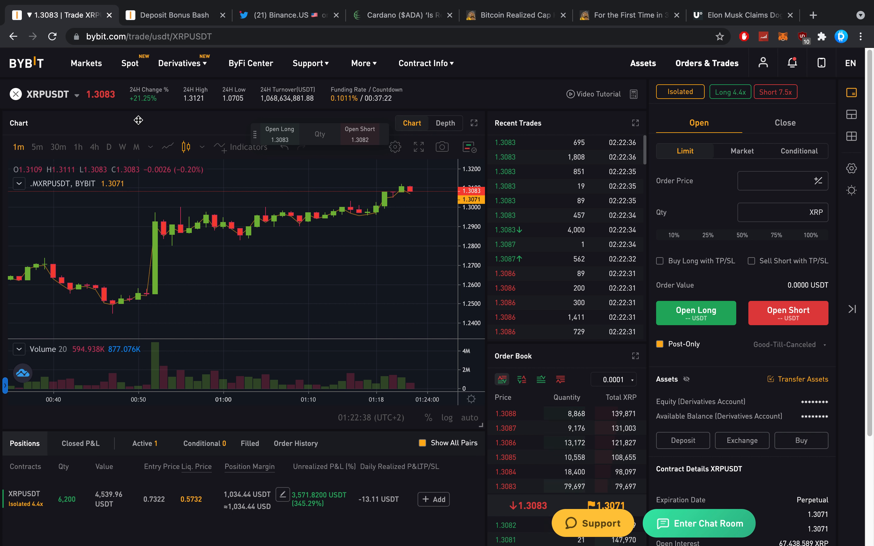
mouse_move(232, 254)
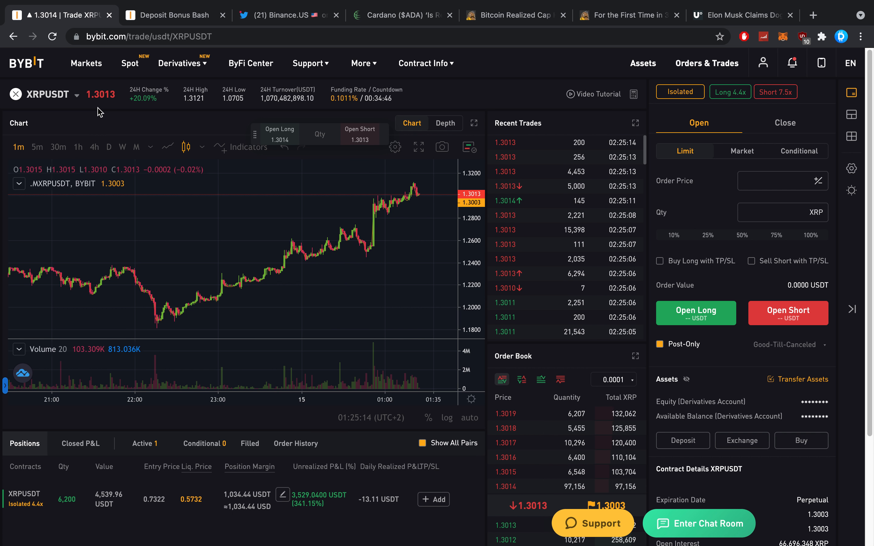
mouse_move(143, 252)
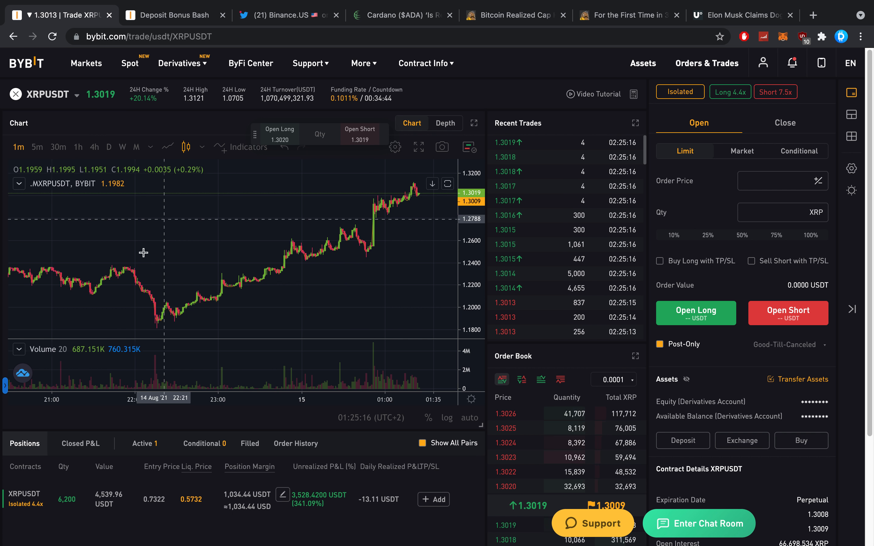
Switch the Bybit XRPUSDT chart from 1-minute to daily candles.
click(122, 147)
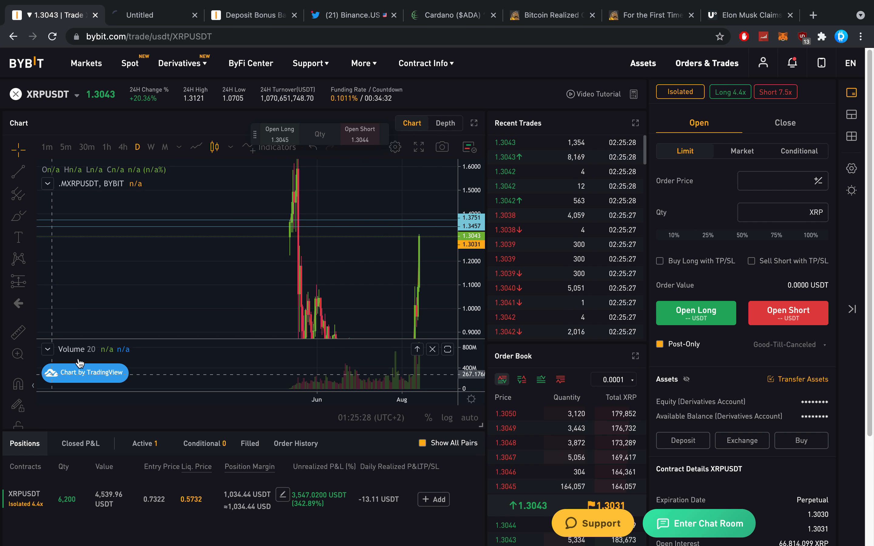
Bring up the TradingView hourly XRP/USD Binance chart with its marked zones.
click(85, 373)
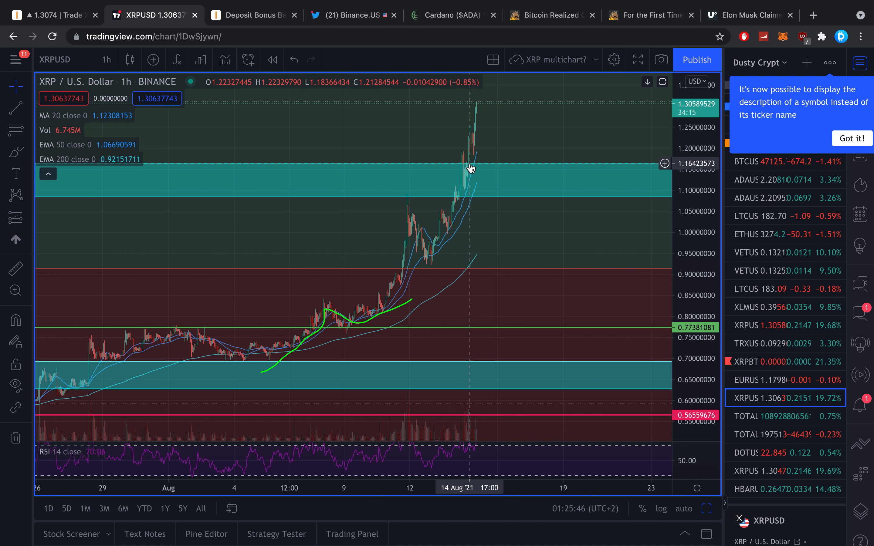
mouse_move(467, 152)
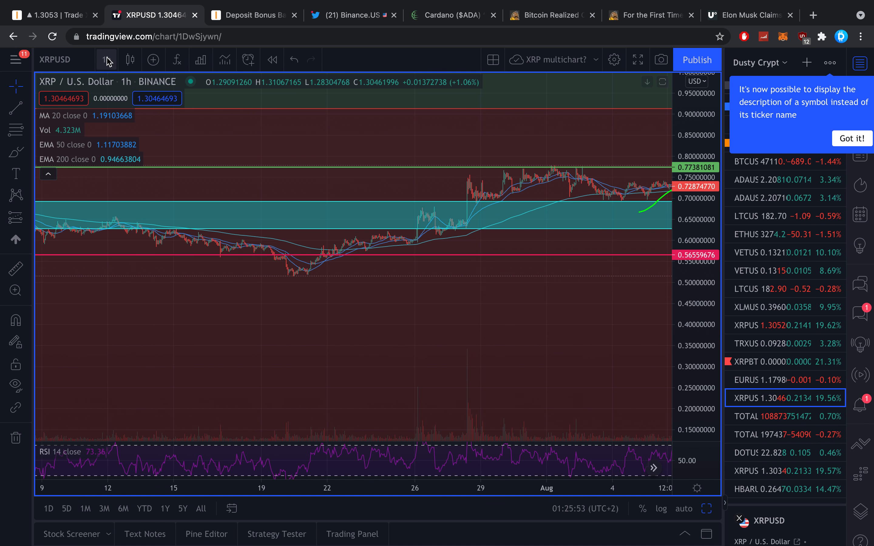
Change the TradingView XRP/USD chart to the 1D interval.
click(106, 59)
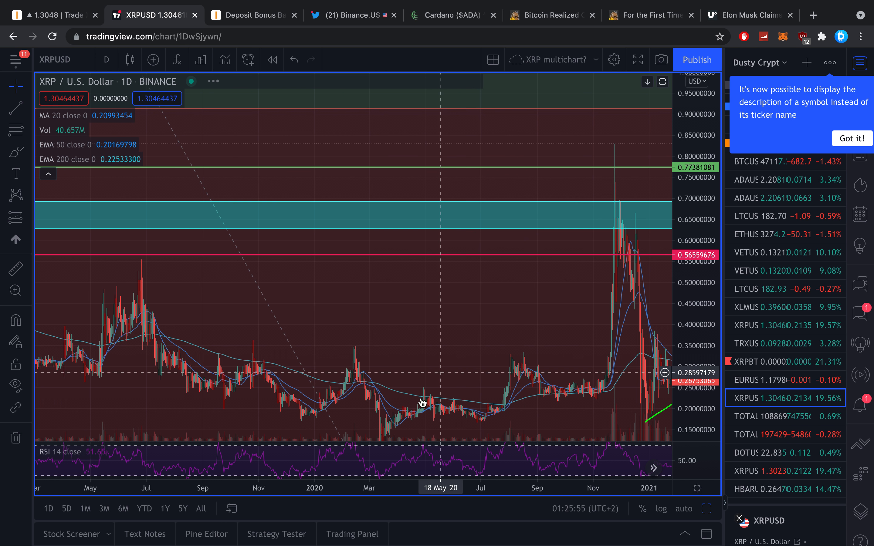
mouse_move(219, 352)
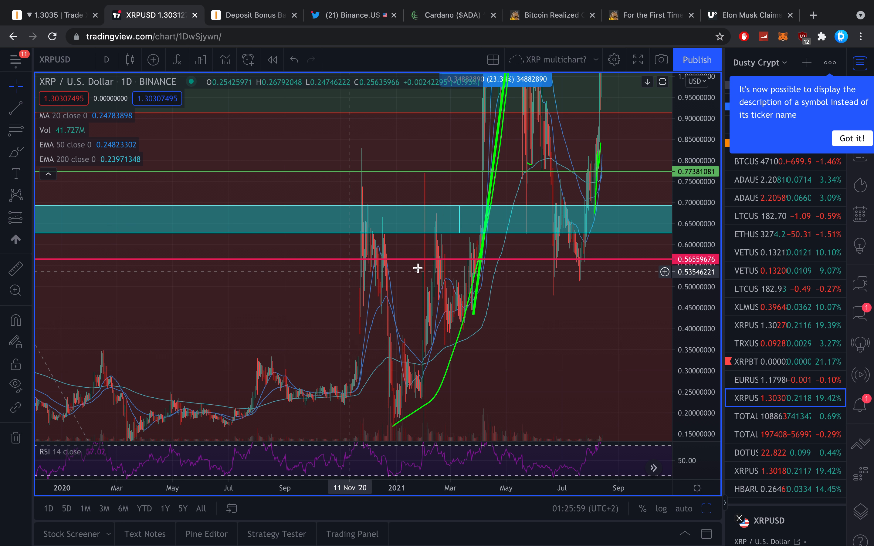
mouse_move(427, 286)
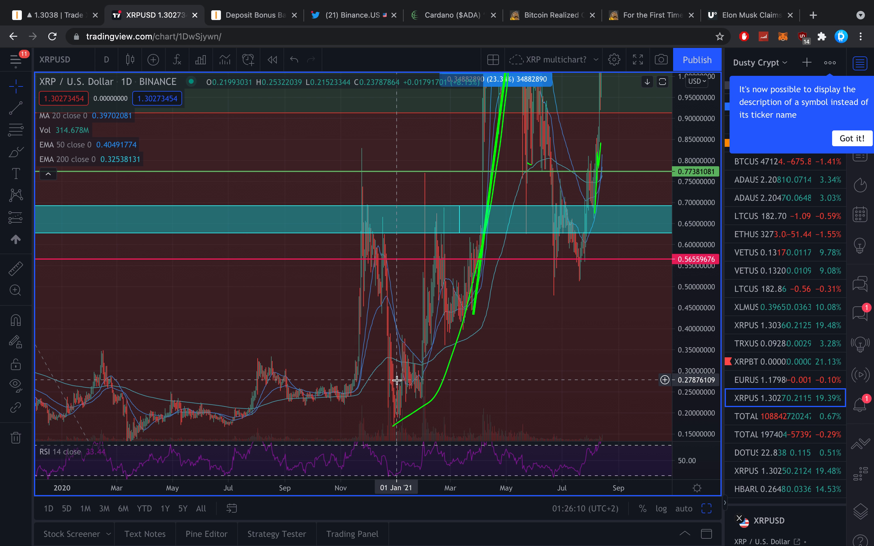
mouse_move(251, 118)
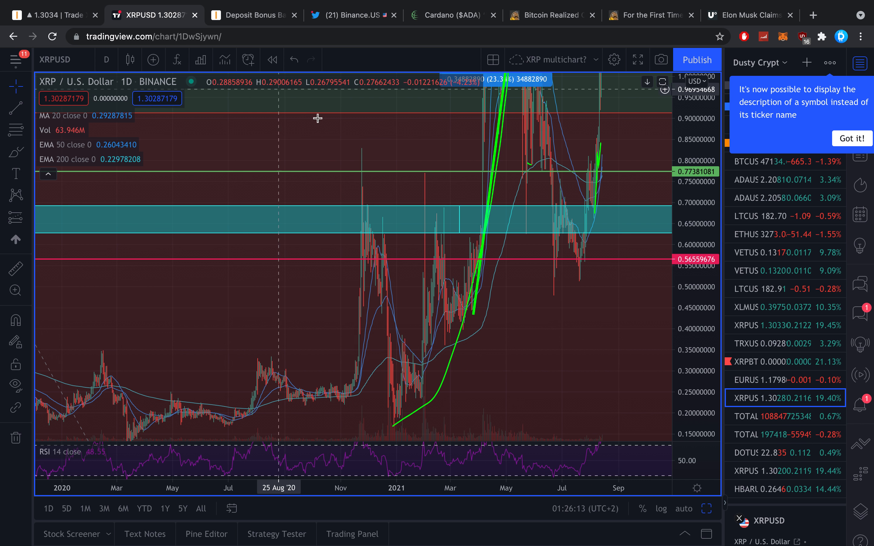
mouse_move(396, 315)
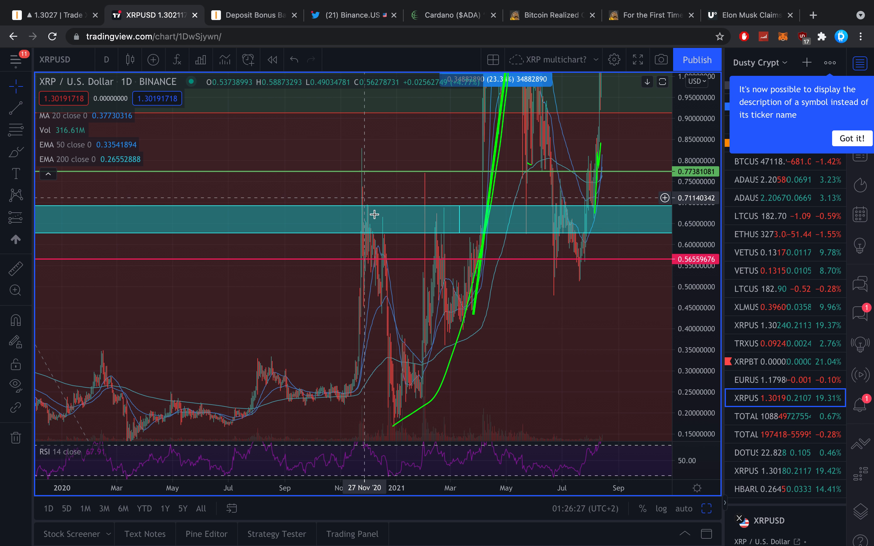
mouse_move(447, 155)
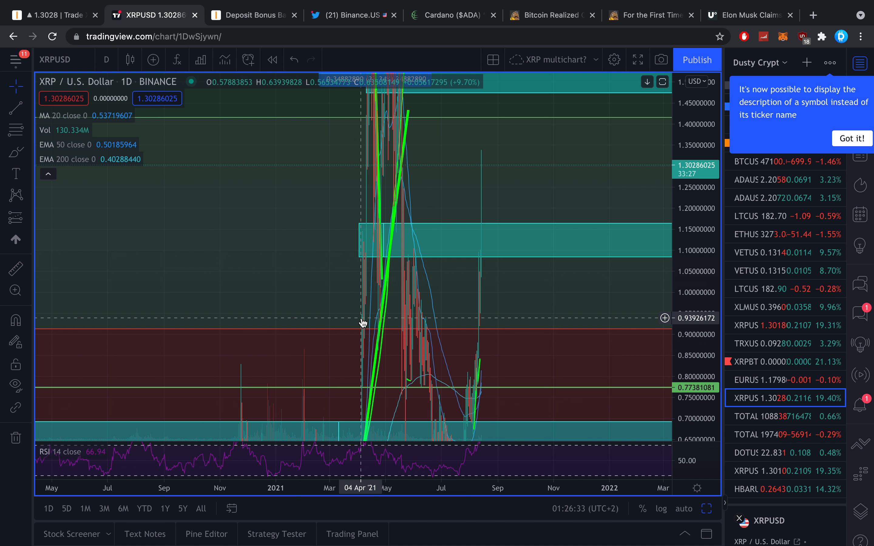
mouse_move(430, 322)
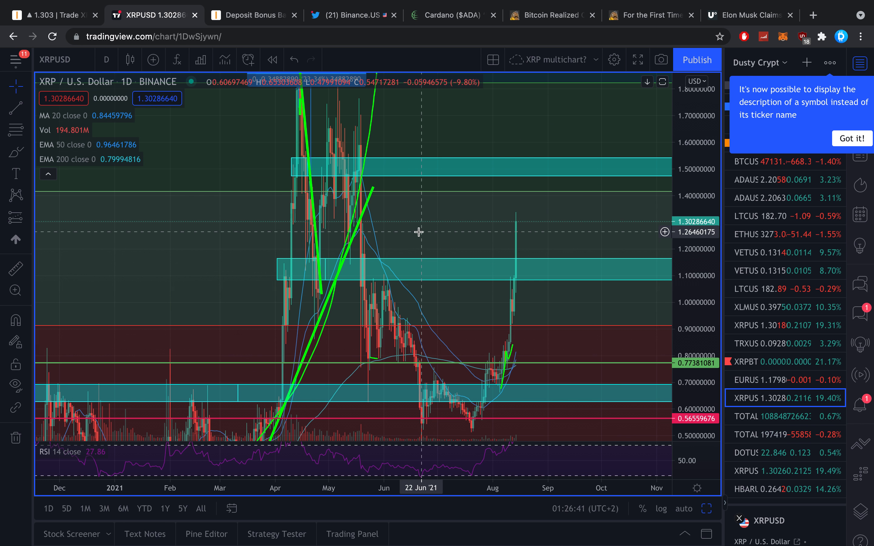
mouse_move(292, 241)
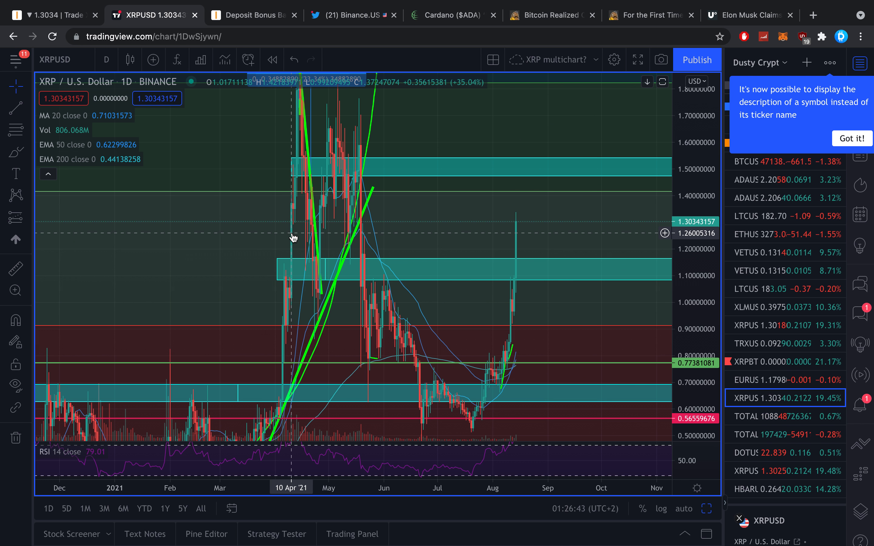
mouse_move(363, 235)
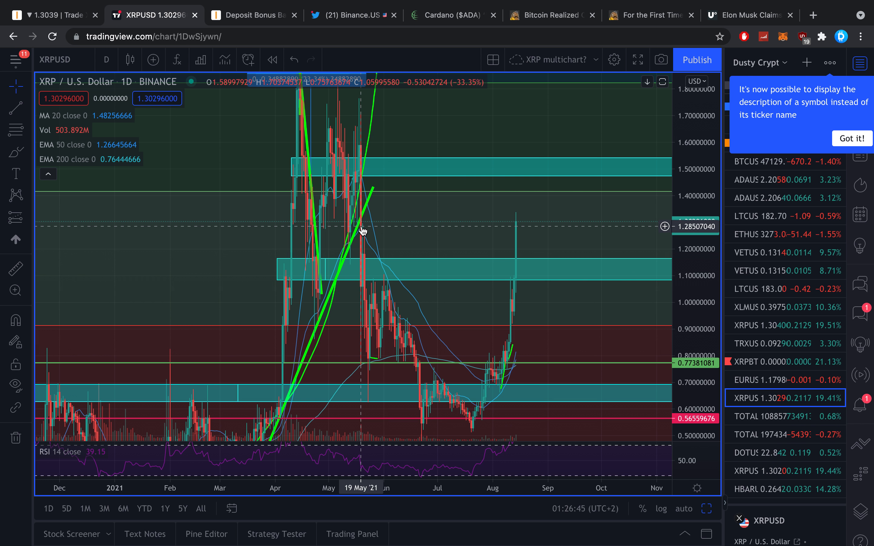
mouse_move(178, 261)
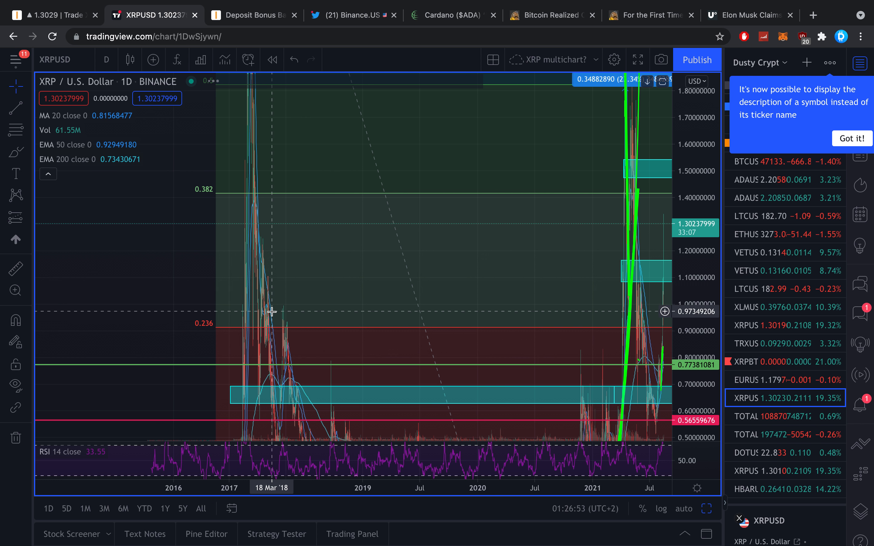
mouse_move(245, 295)
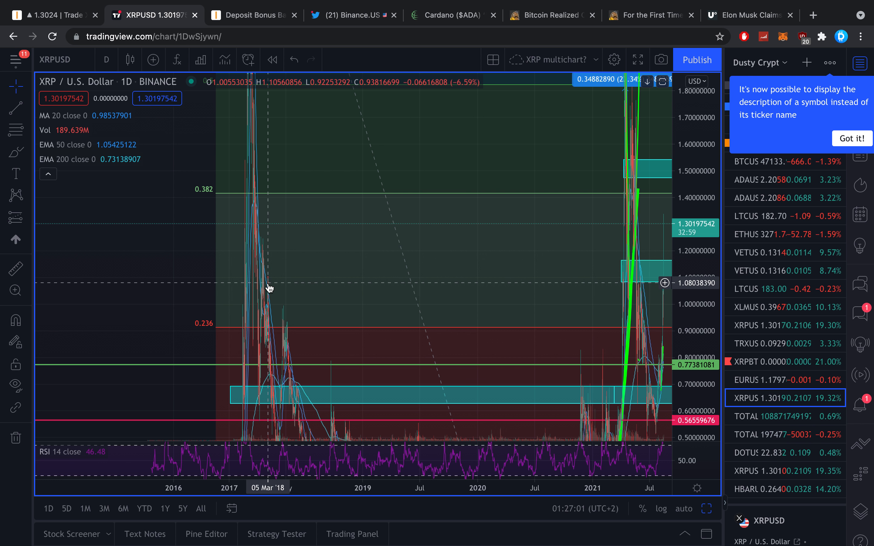
mouse_move(345, 281)
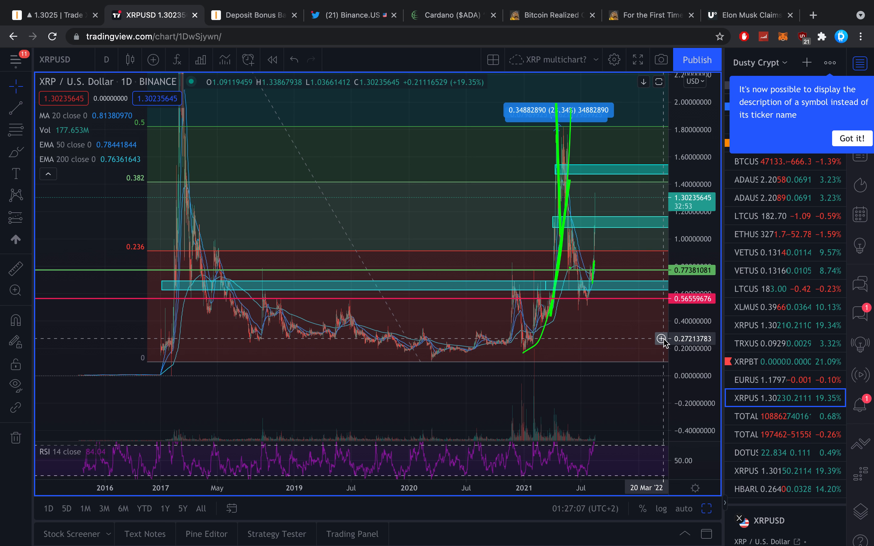
mouse_move(275, 232)
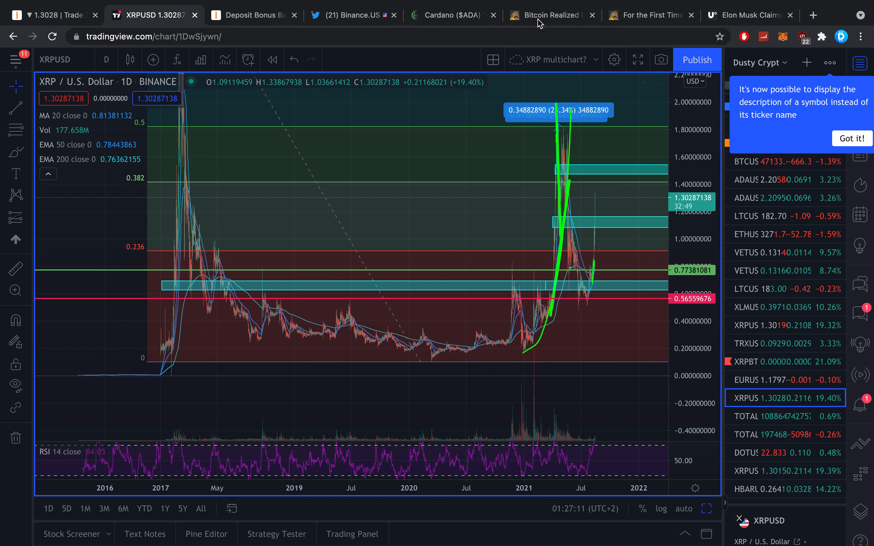
Read the Cardano '$5' article with a quick Bybit check, then move to the Bitcoin realized cap article.
click(448, 15)
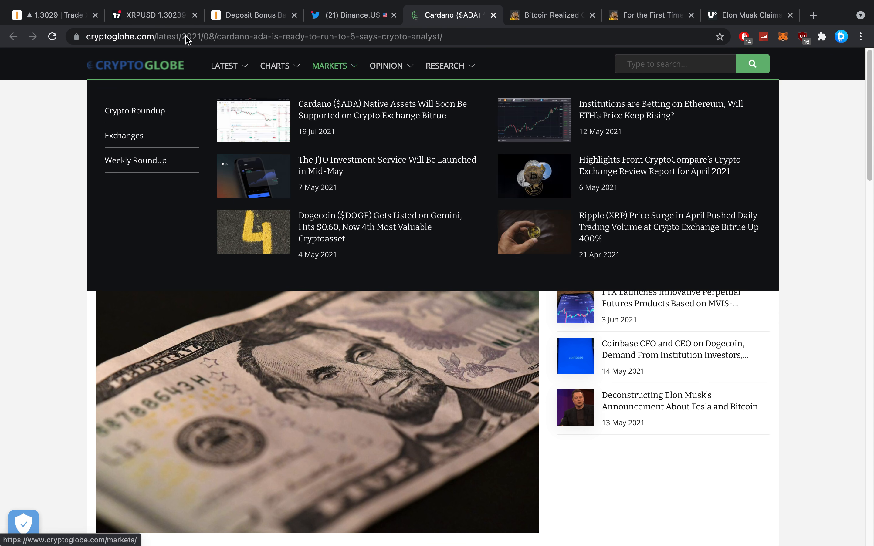
click(49, 15)
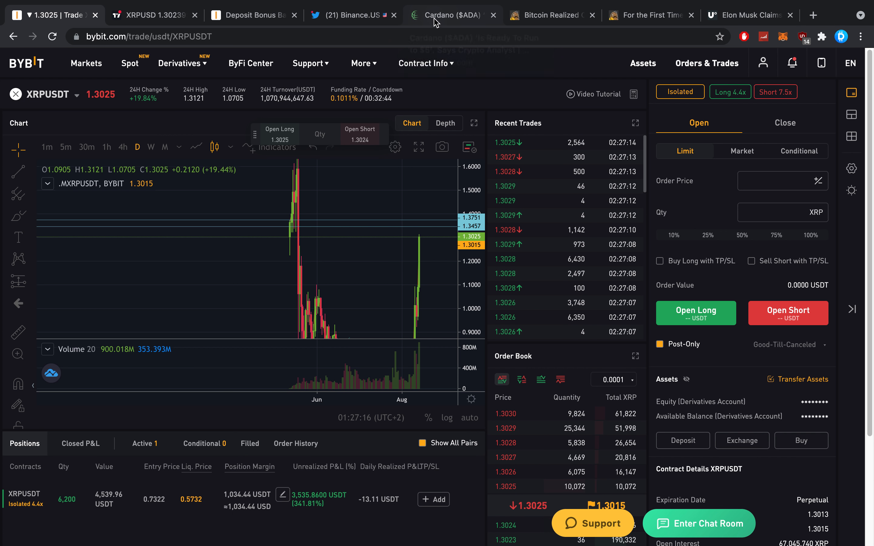
click(450, 15)
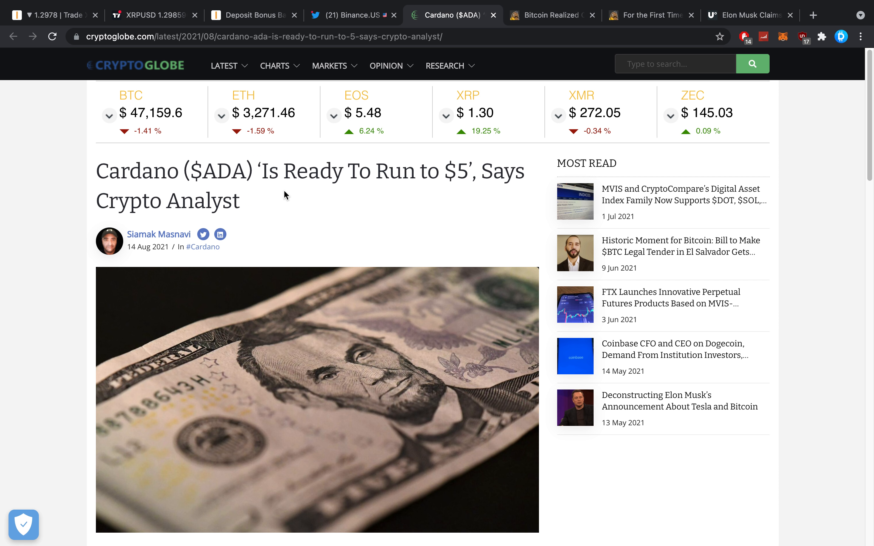
click(551, 15)
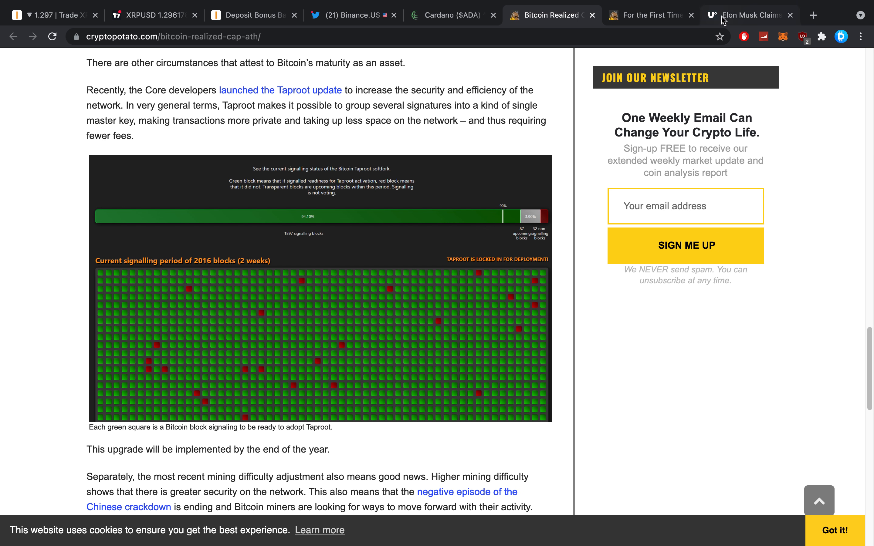
Read the Elon Musk Dogecoin 'strongest' for payments article and return to its headline.
click(749, 15)
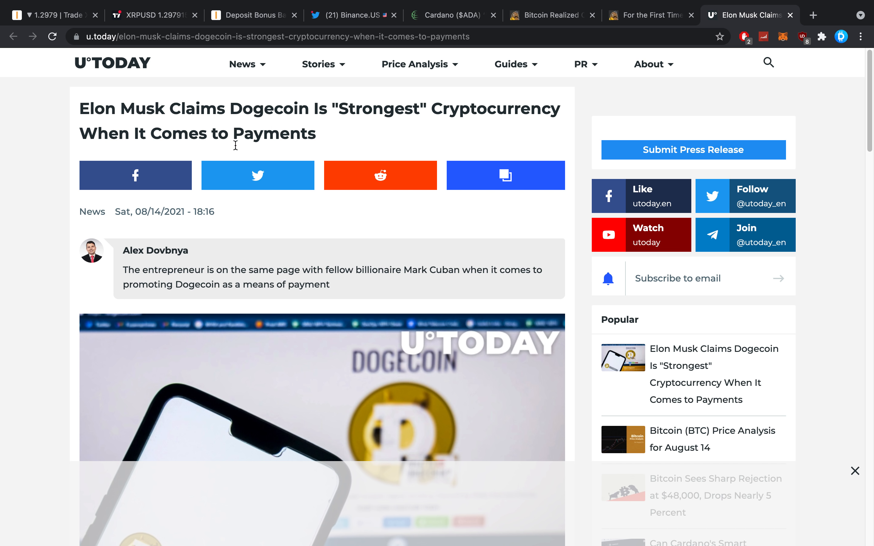
scroll(down, 3)
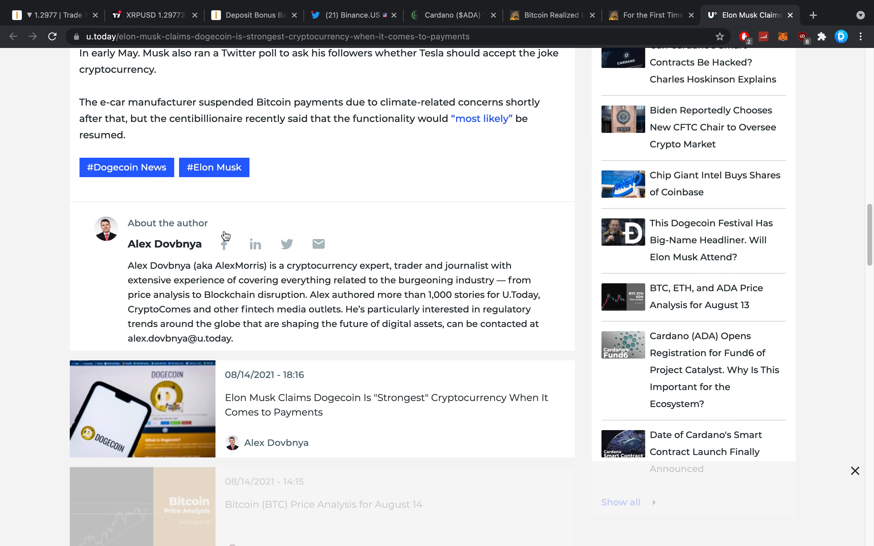
scroll(up, 3)
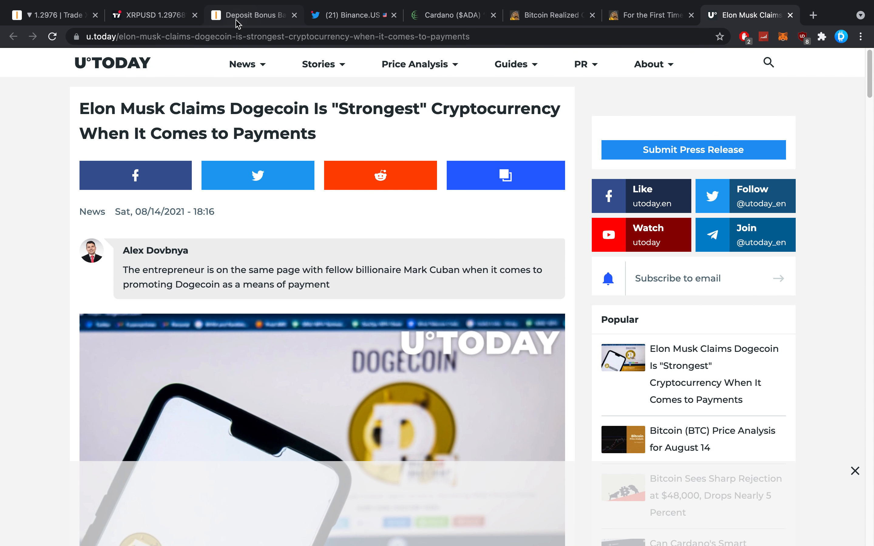
Review the Binance.US tweet on Flare Networks good news, skimming its replies and returning to the top.
click(353, 14)
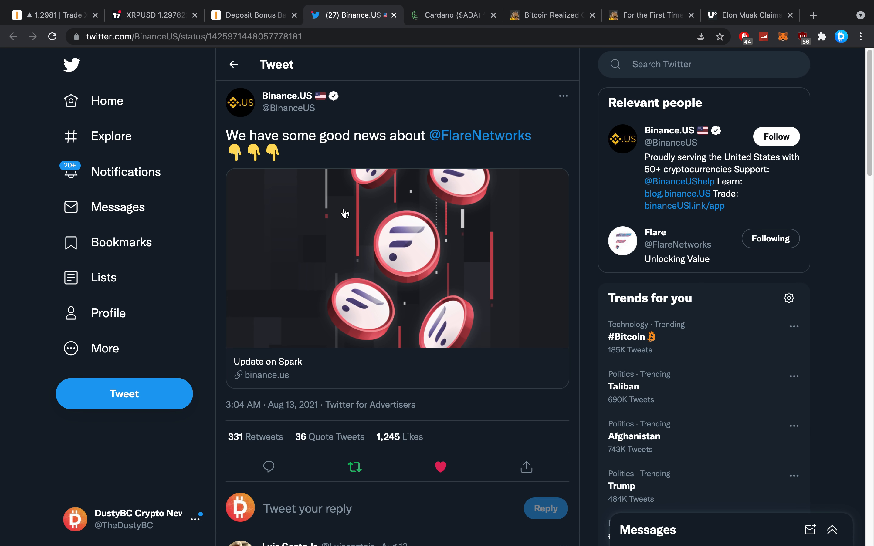
scroll(down, 3)
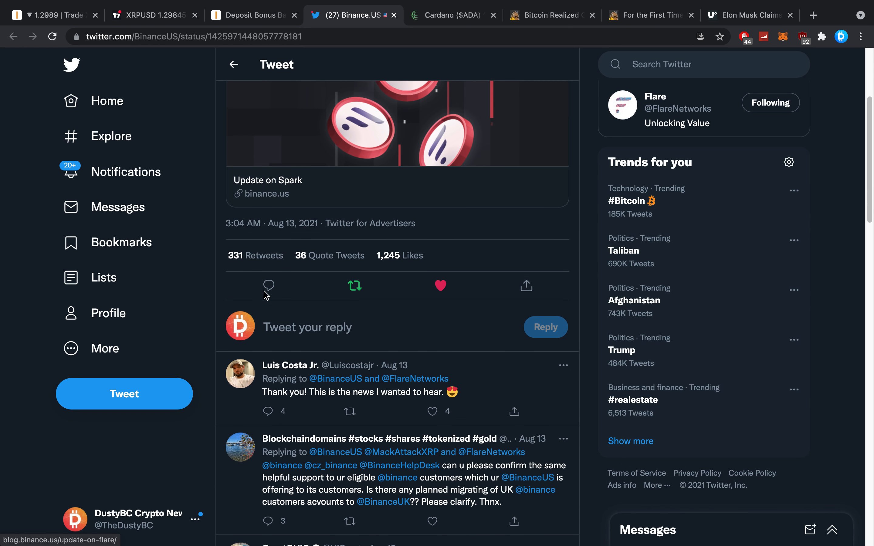
scroll(up, 3)
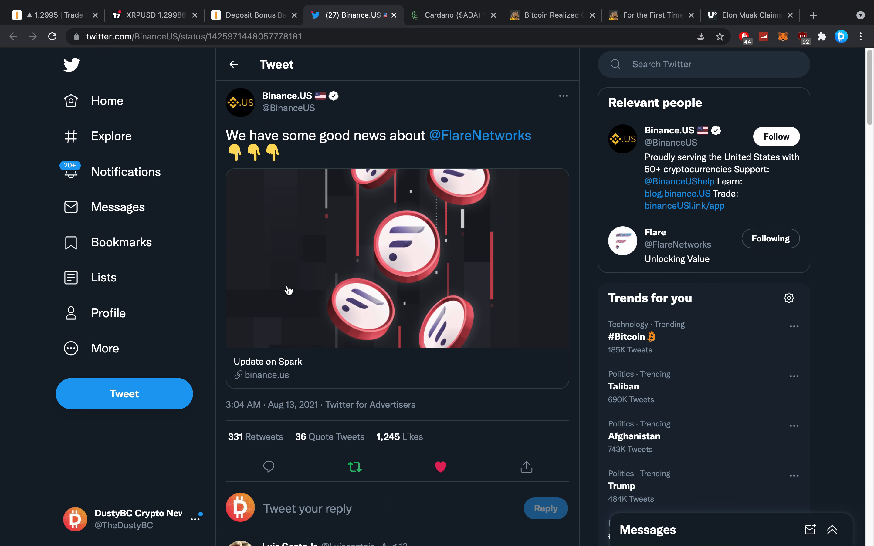